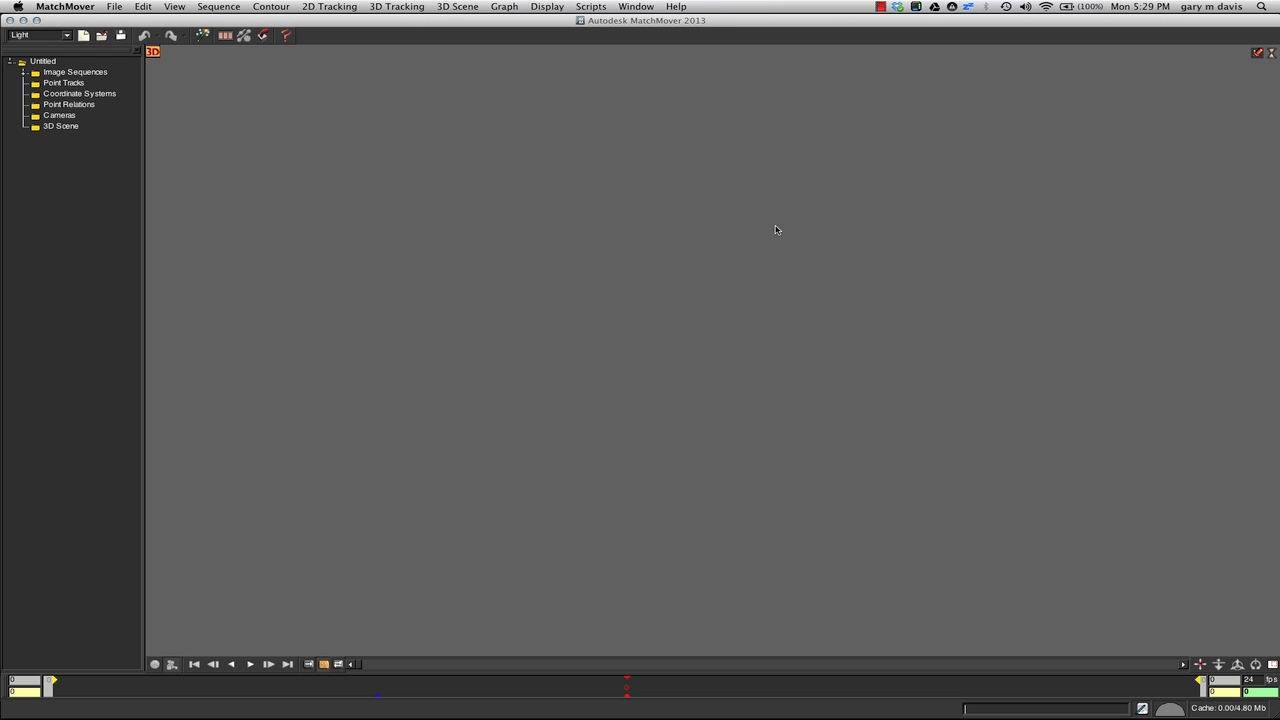
mouse_move(354, 180)
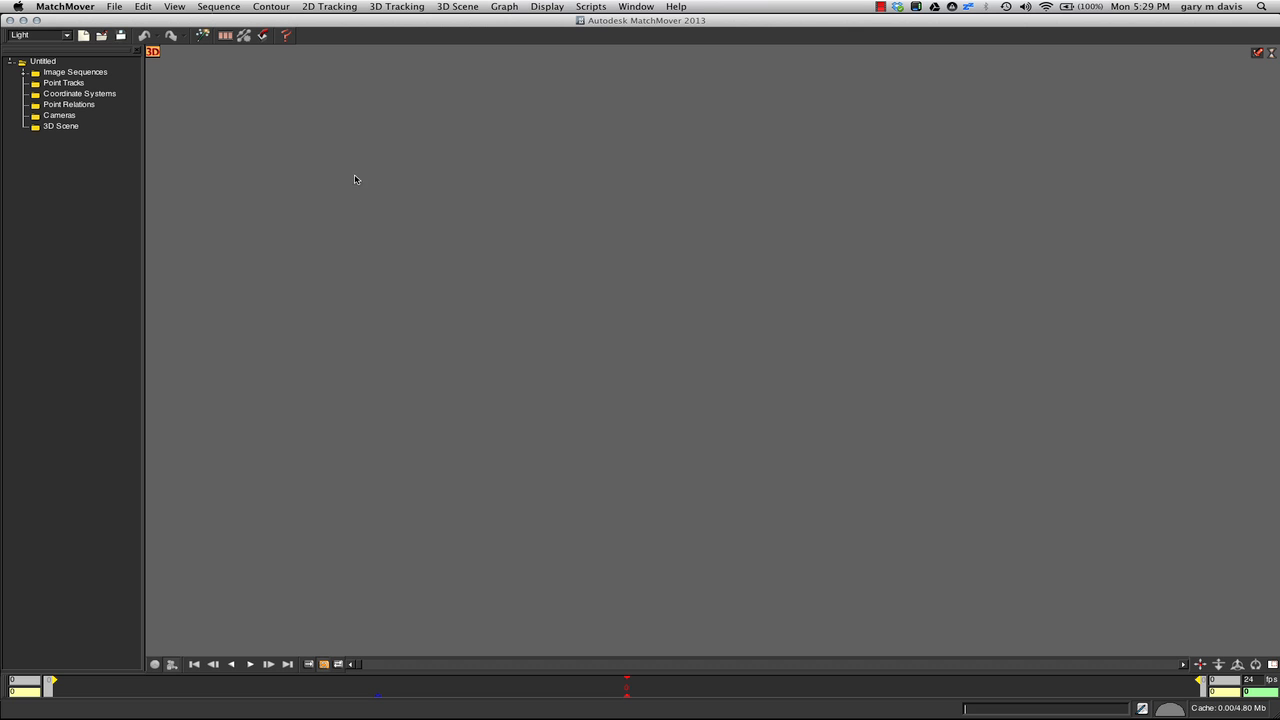
mouse_move(120, 84)
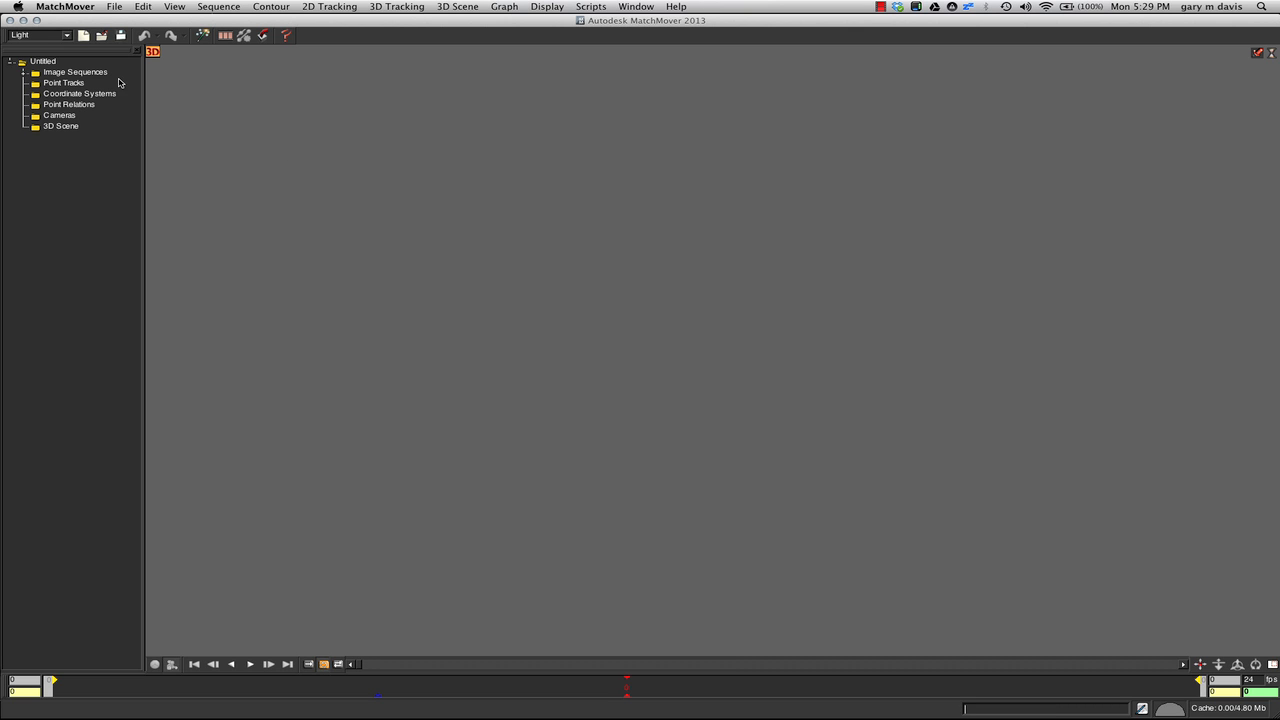
mouse_move(102, 78)
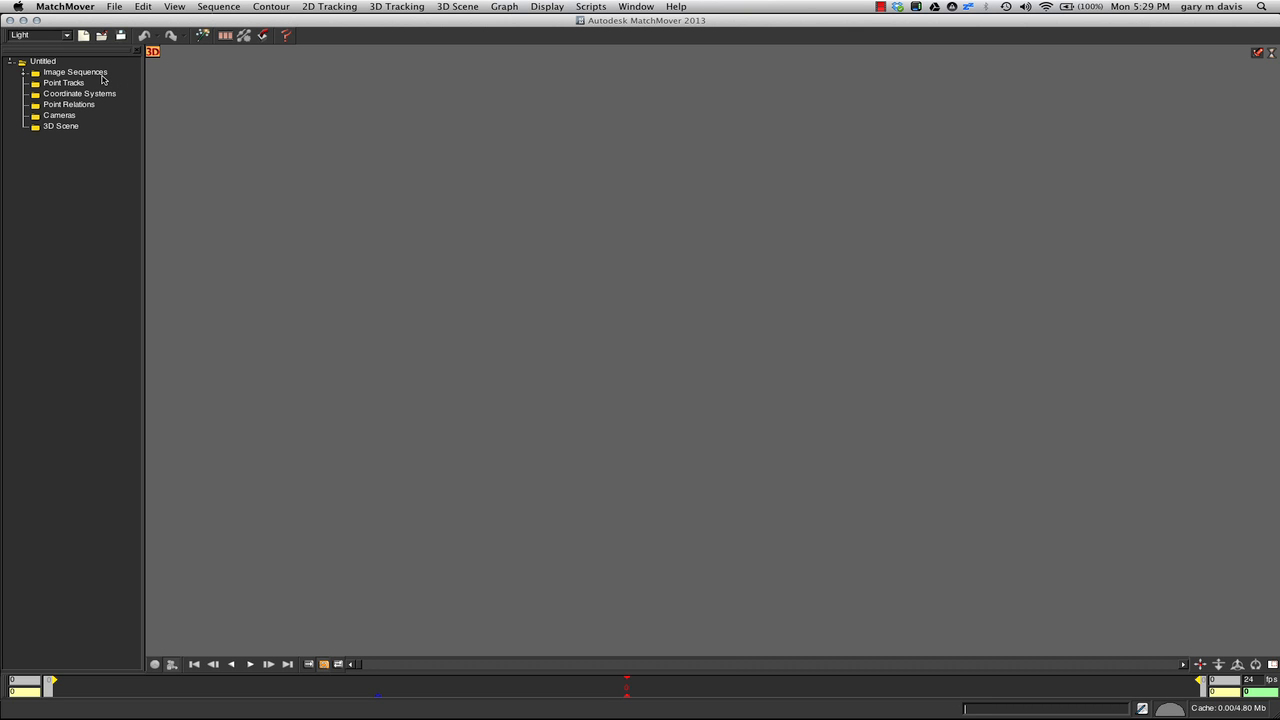
mouse_move(82, 98)
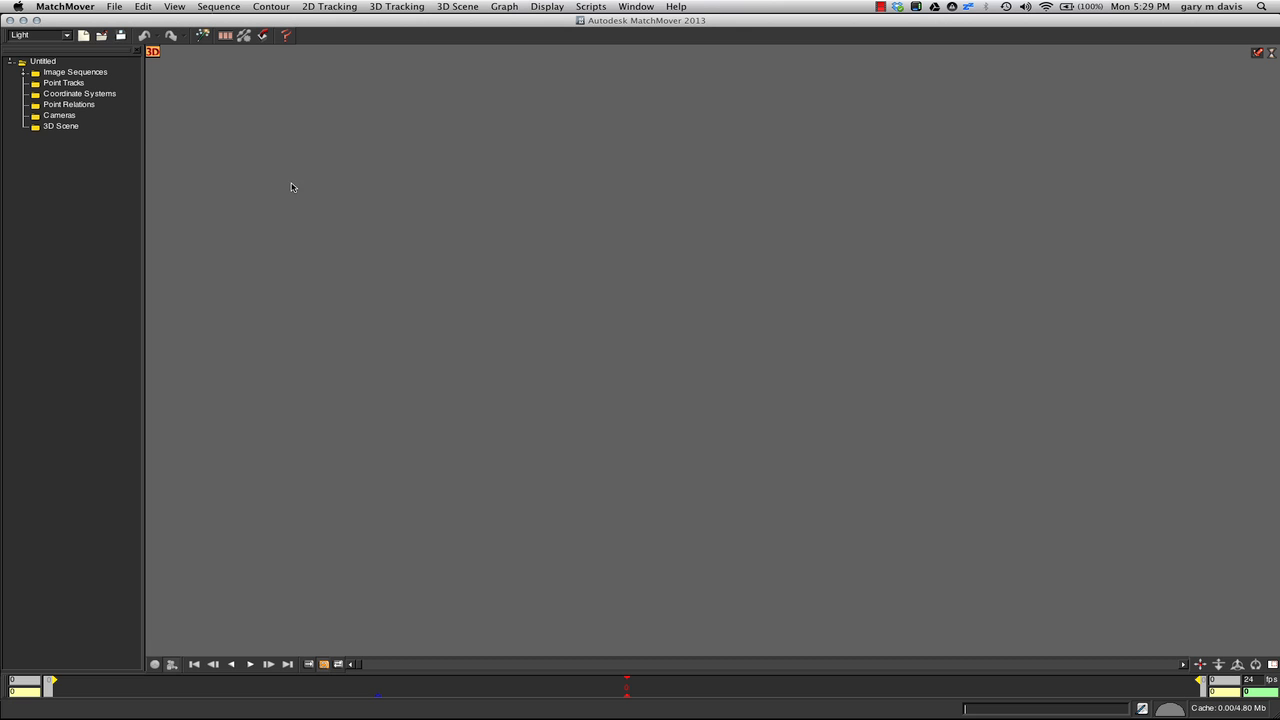
mouse_move(256, 160)
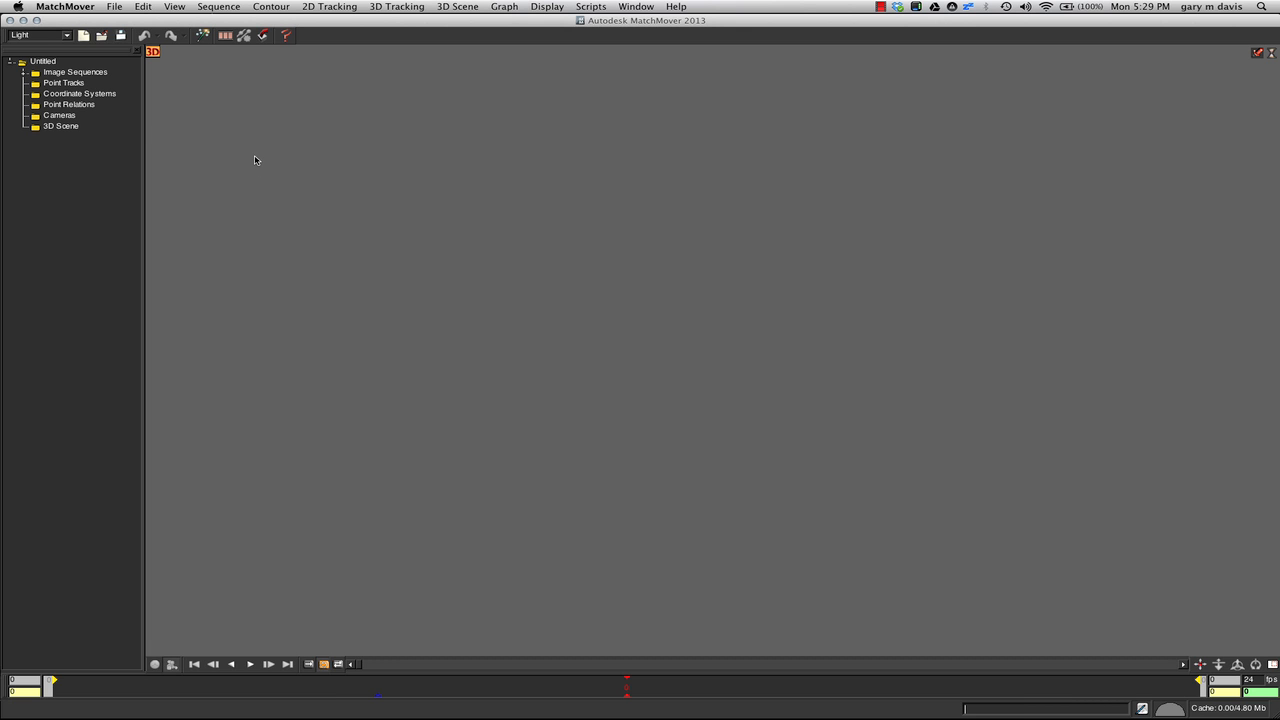
mouse_move(188, 144)
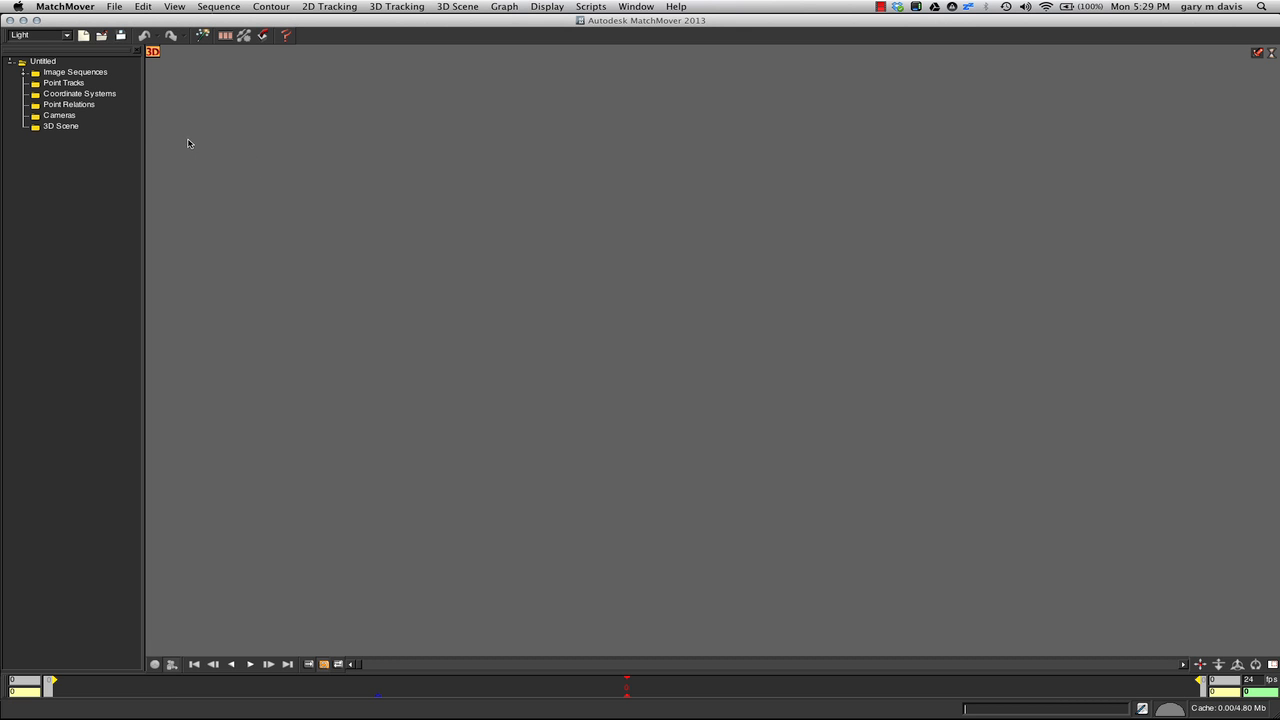
Step: Load MP120L_Logo_720p.mov as Sequence 01 and return to its first frame
click(76, 72)
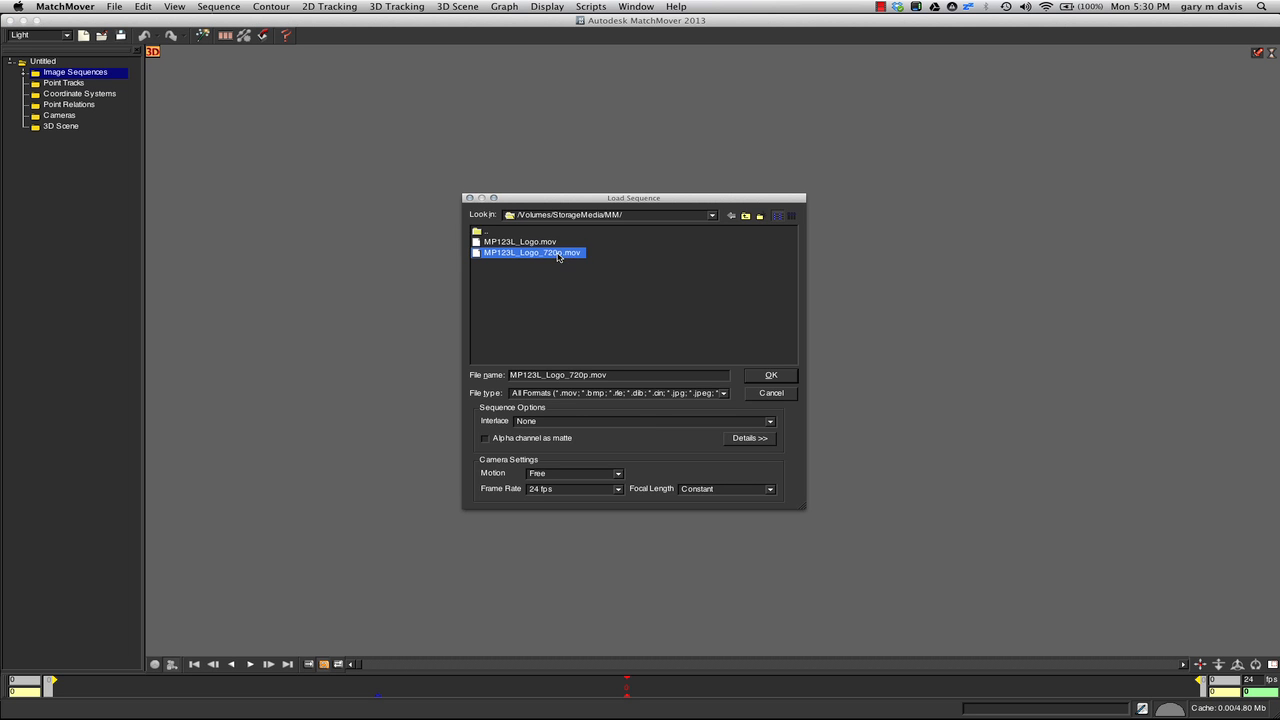
click(770, 376)
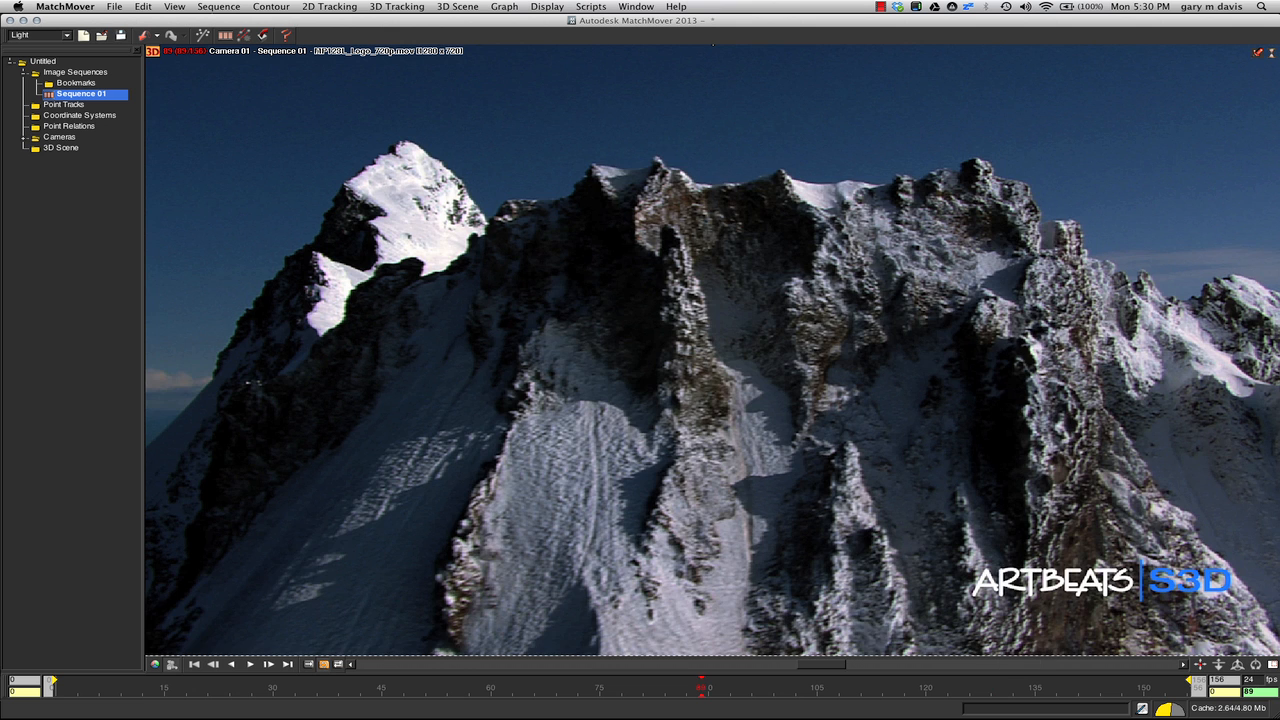
click(194, 664)
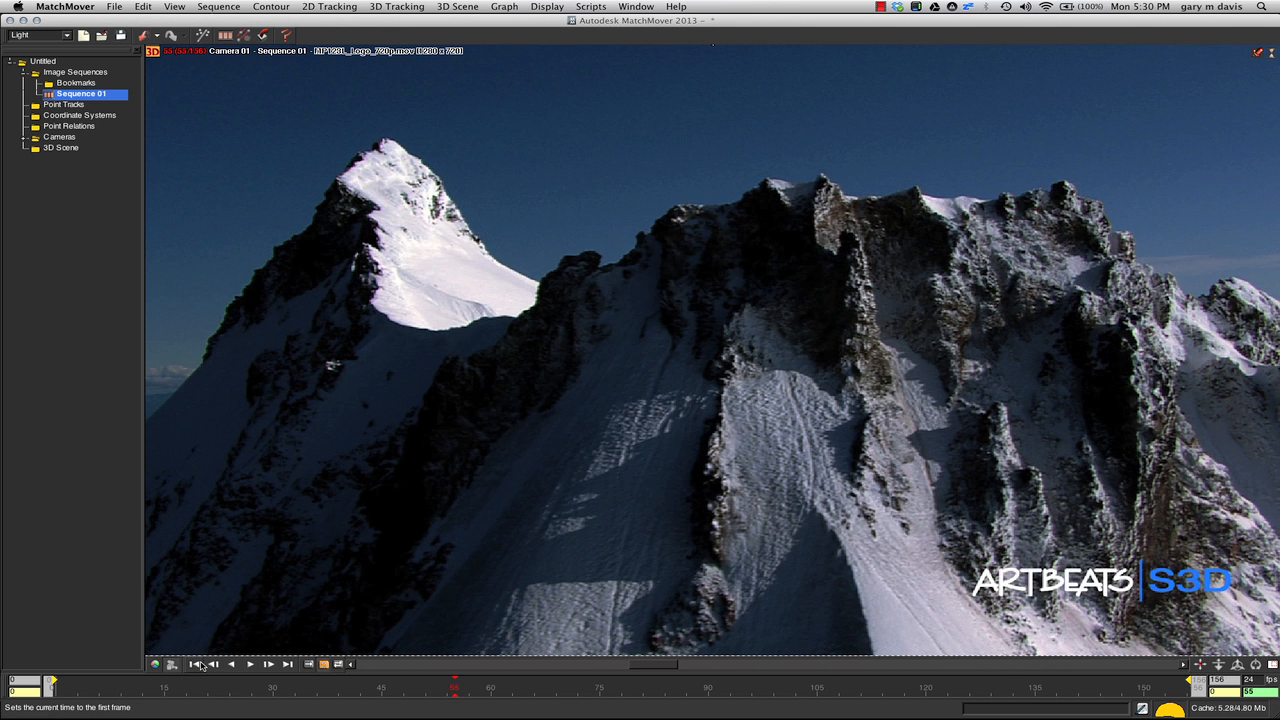
Step: Show the Automatic Tracking dialog from 2D Tracking with its Settings panel expanded
click(328, 8)
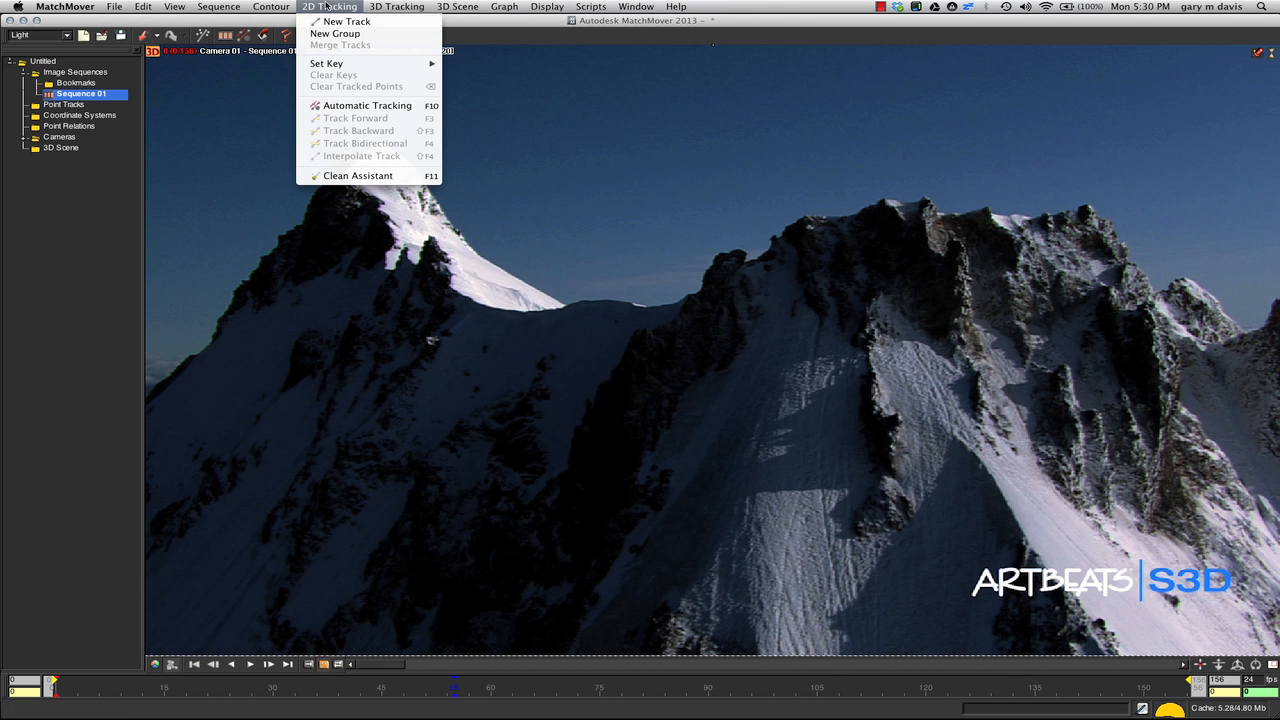
click(368, 104)
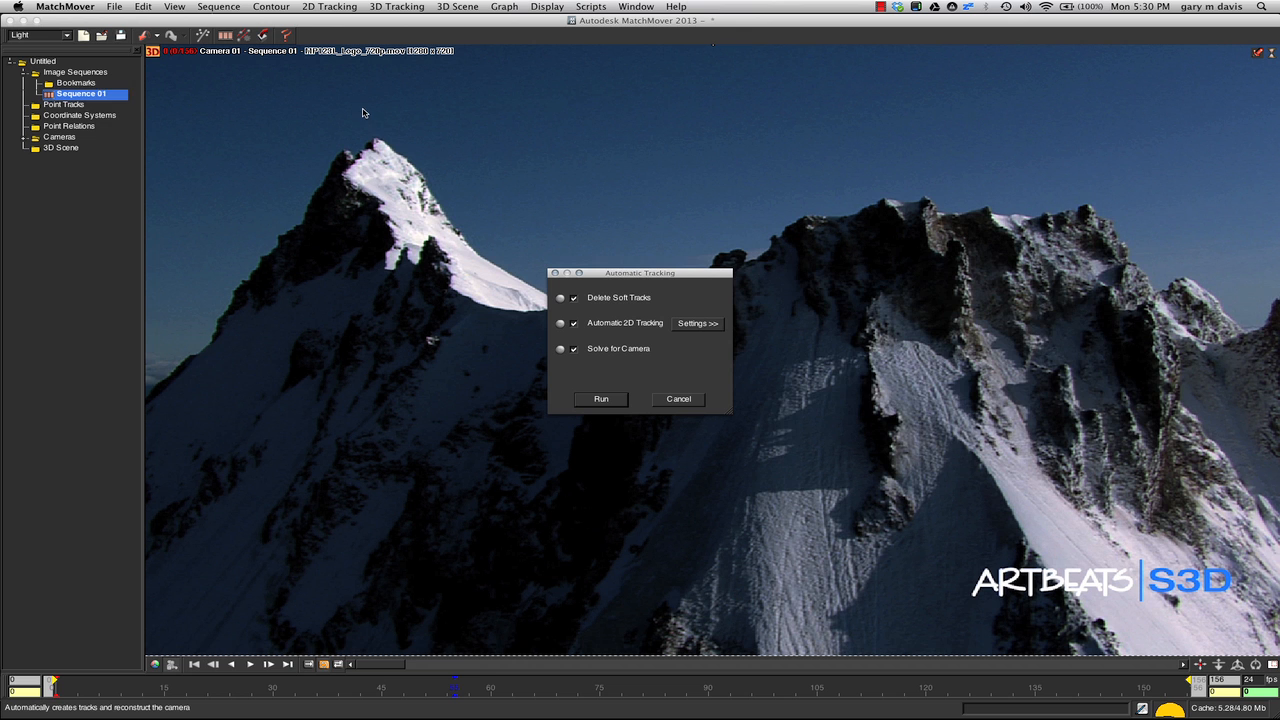
click(696, 324)
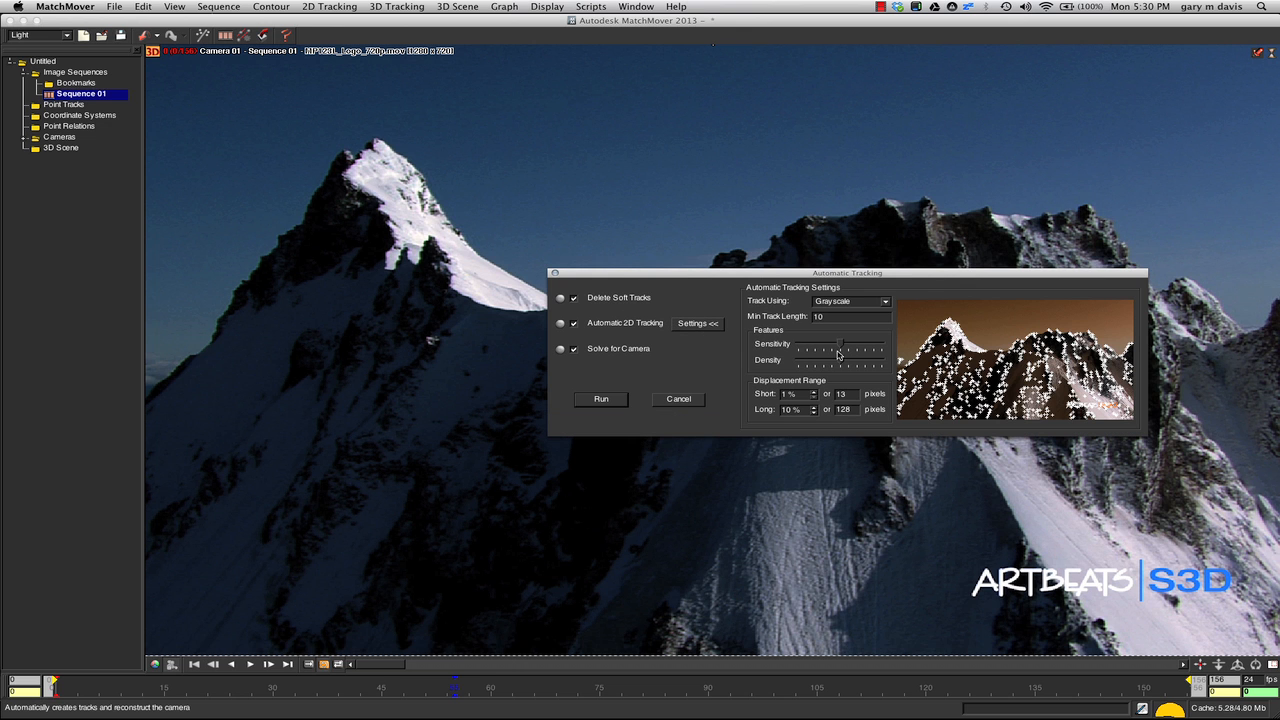
mouse_move(832, 348)
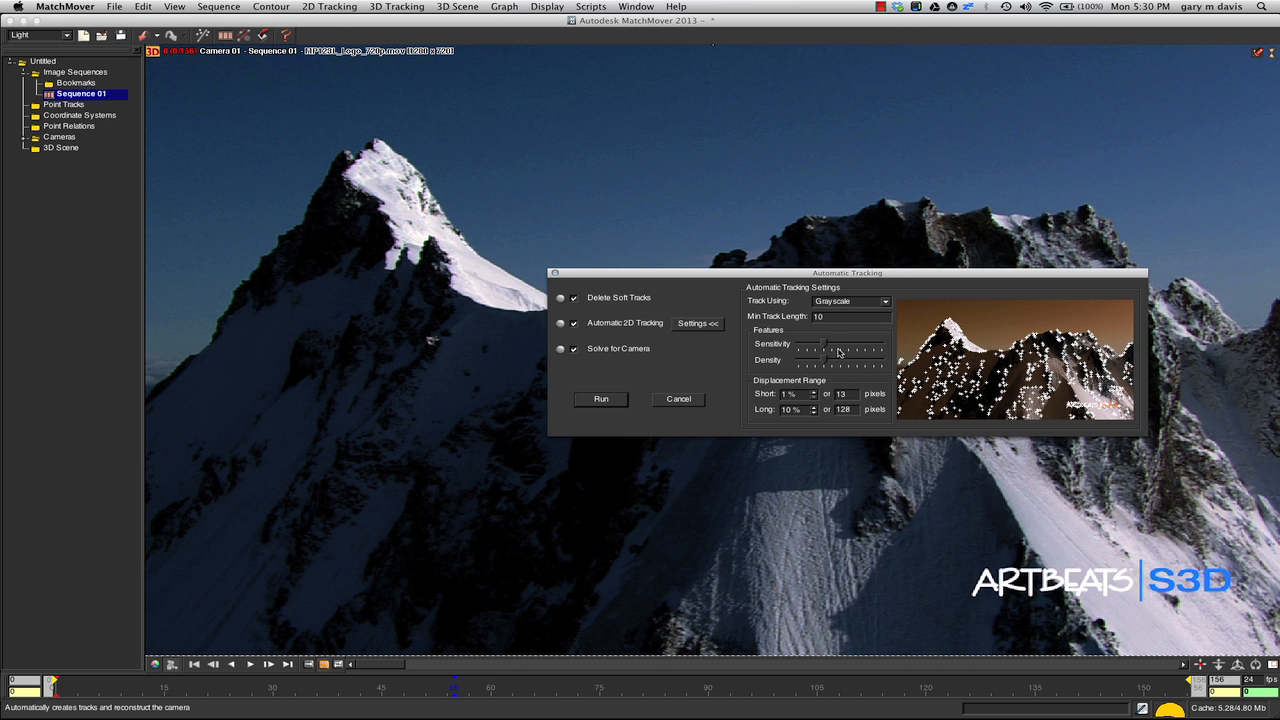
mouse_move(768, 368)
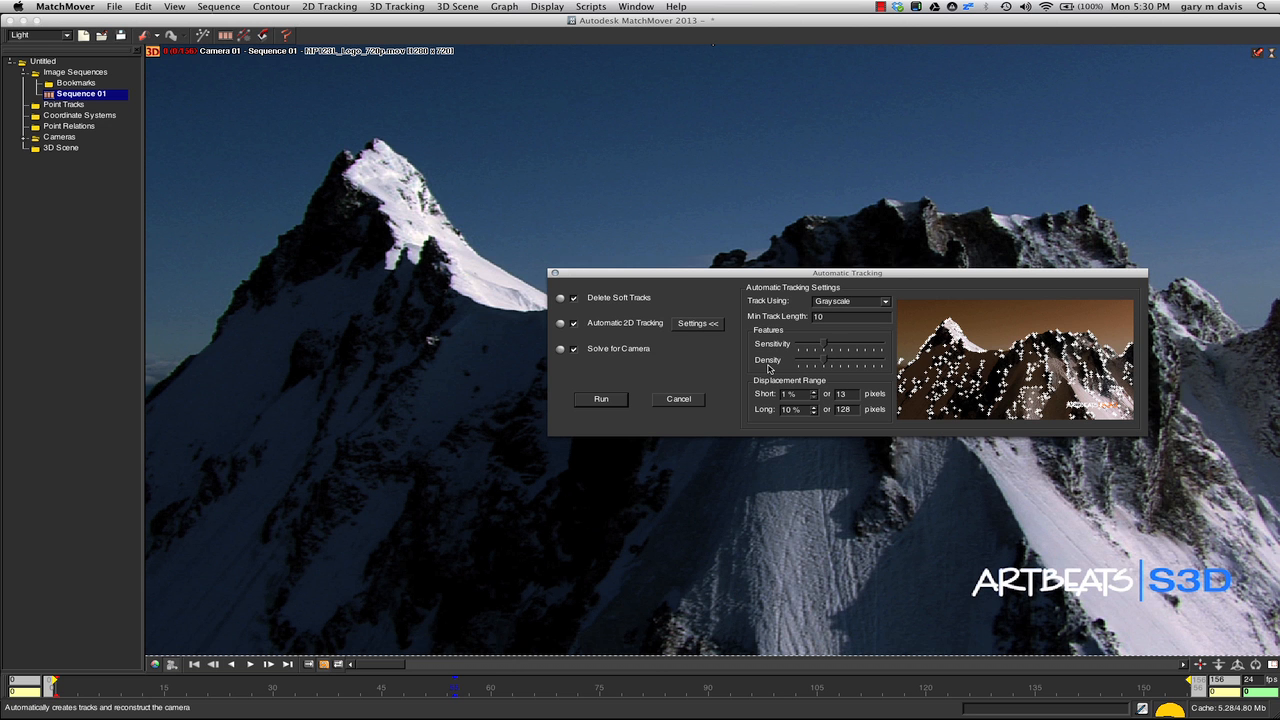
mouse_move(686, 444)
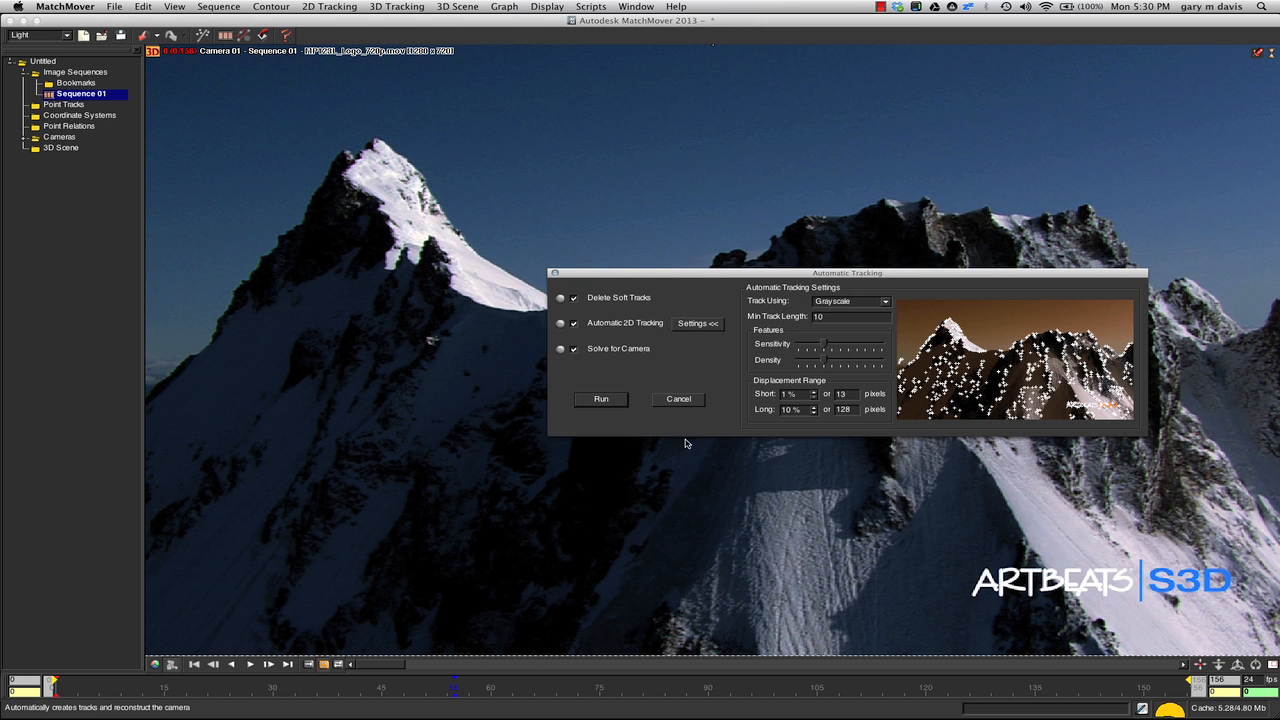
Step: Run automatic tracking and the camera solve, filling the footage with green track points
click(600, 400)
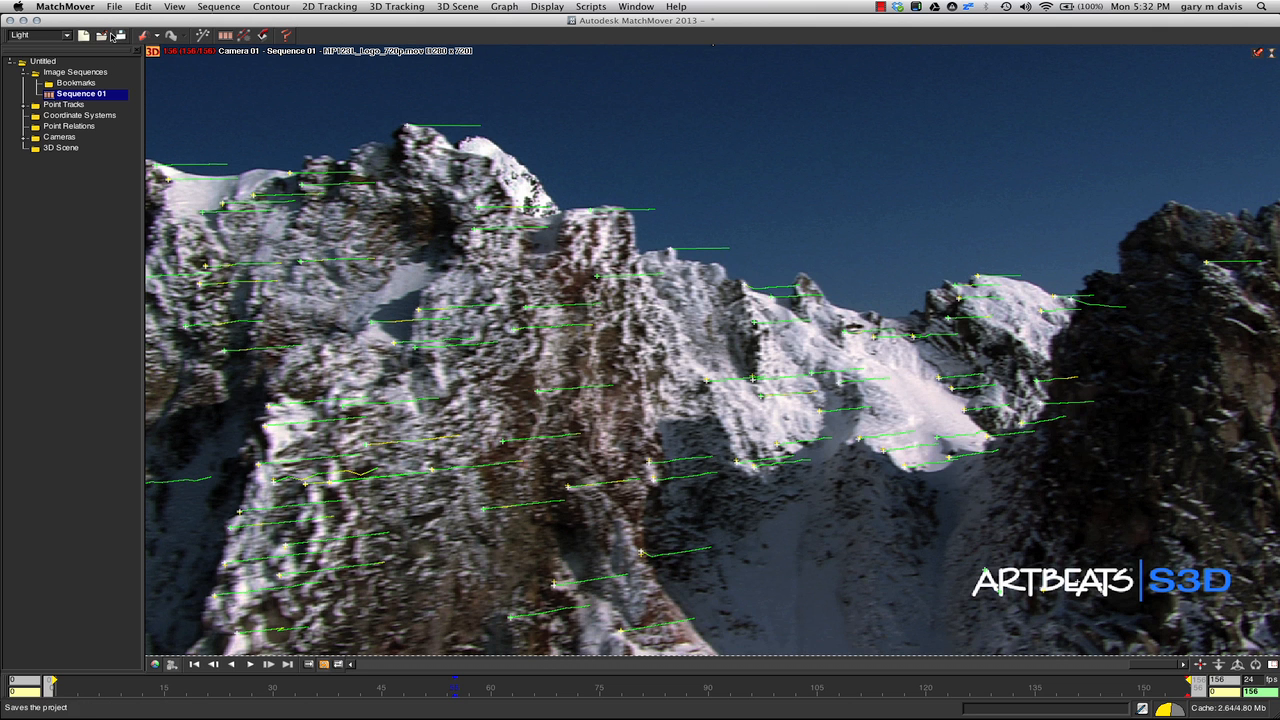
mouse_move(76, 8)
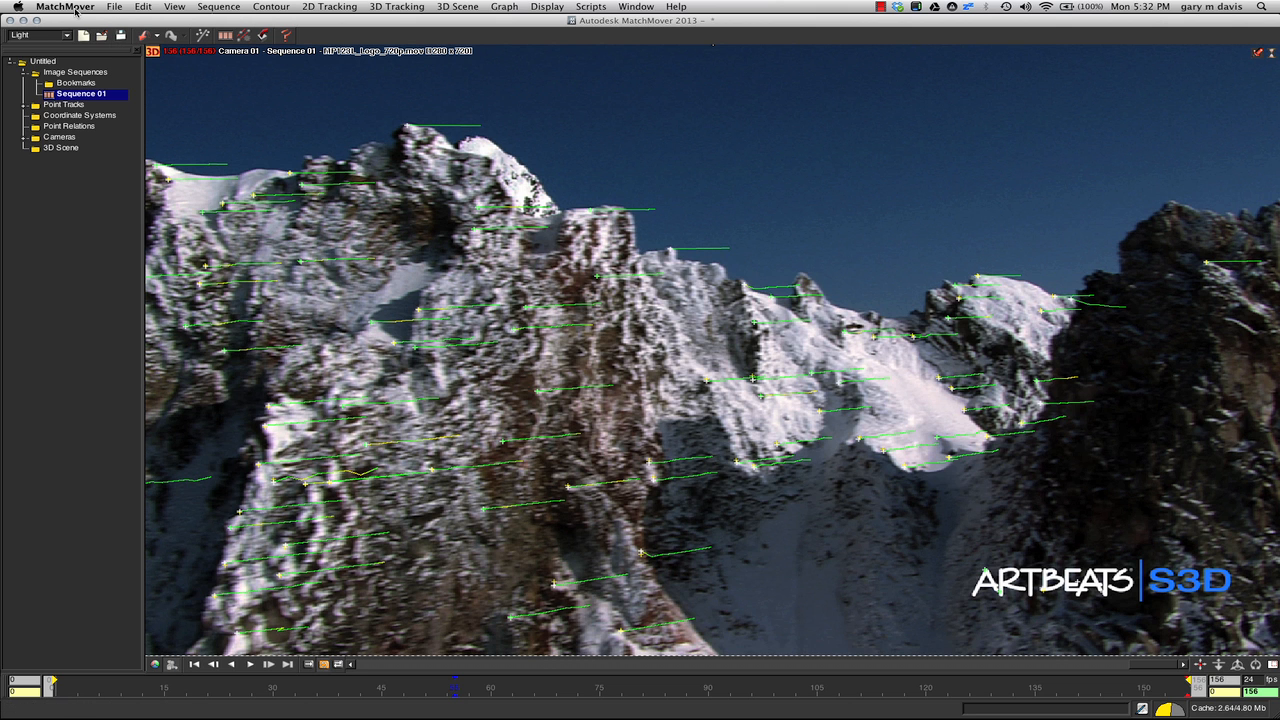
Step: Start an export of the solved scene in Flint/Flame/Inferno (.action) format
click(114, 8)
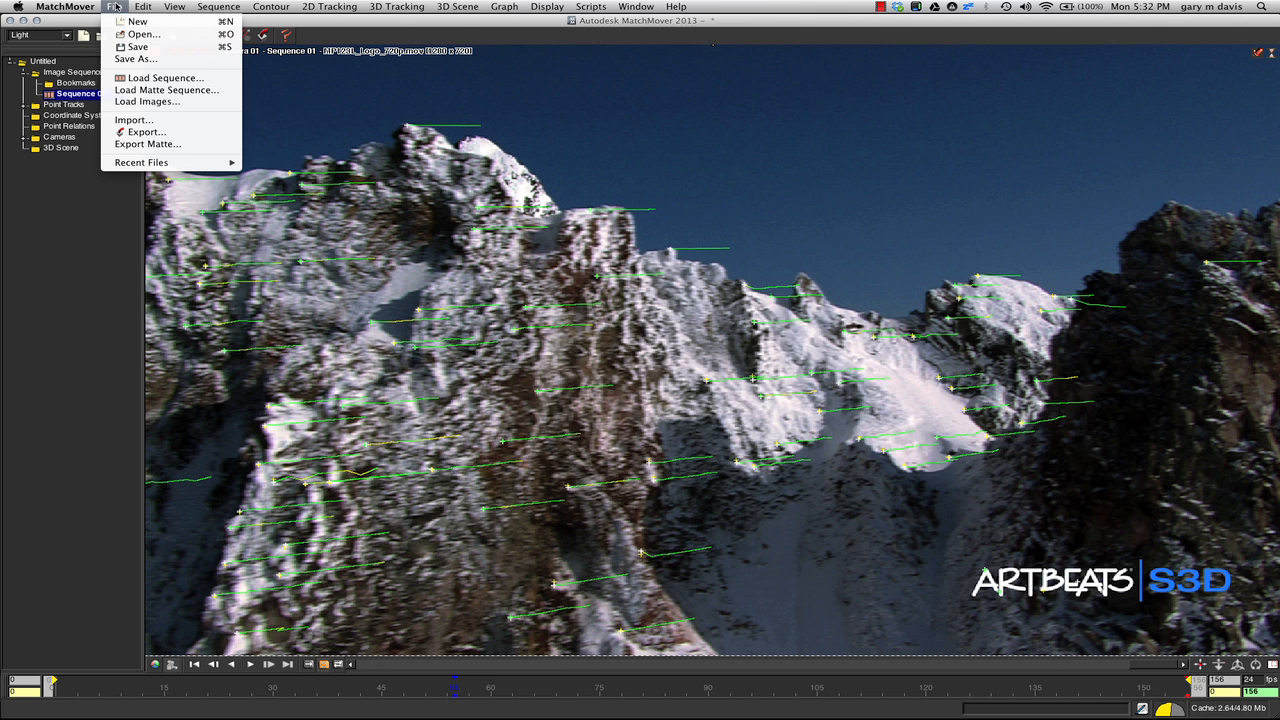
click(146, 132)
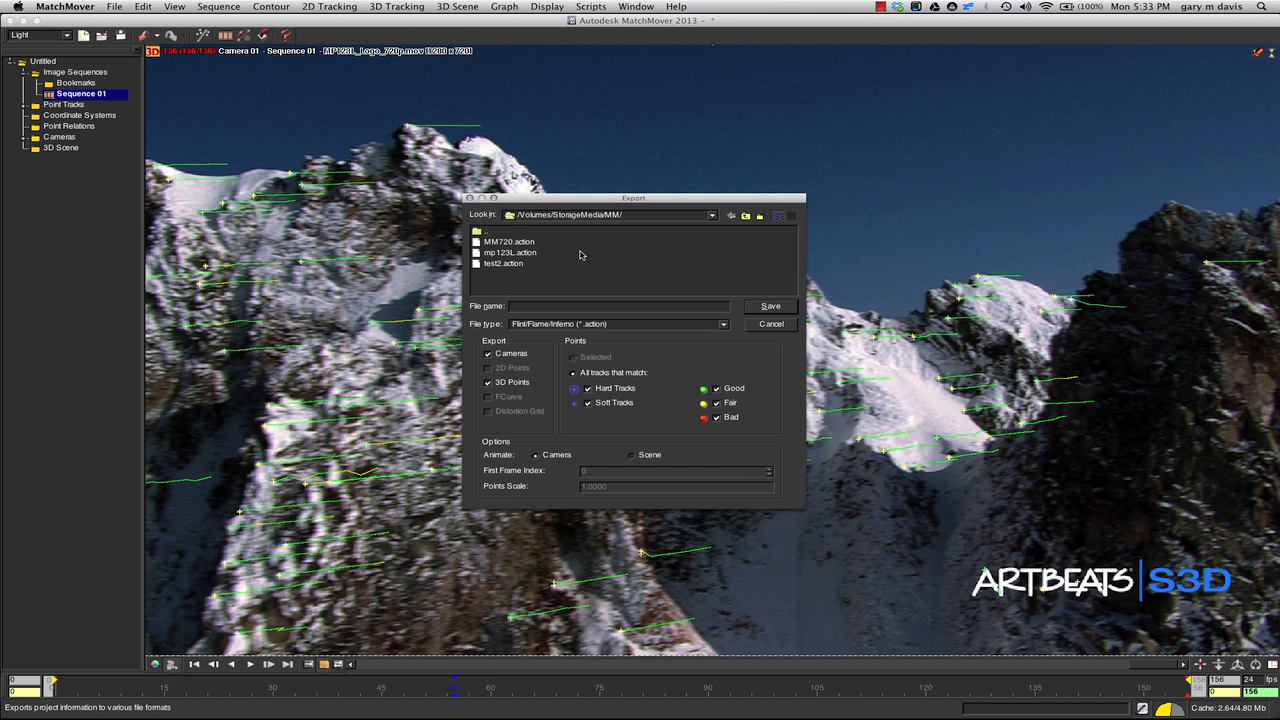
mouse_move(728, 332)
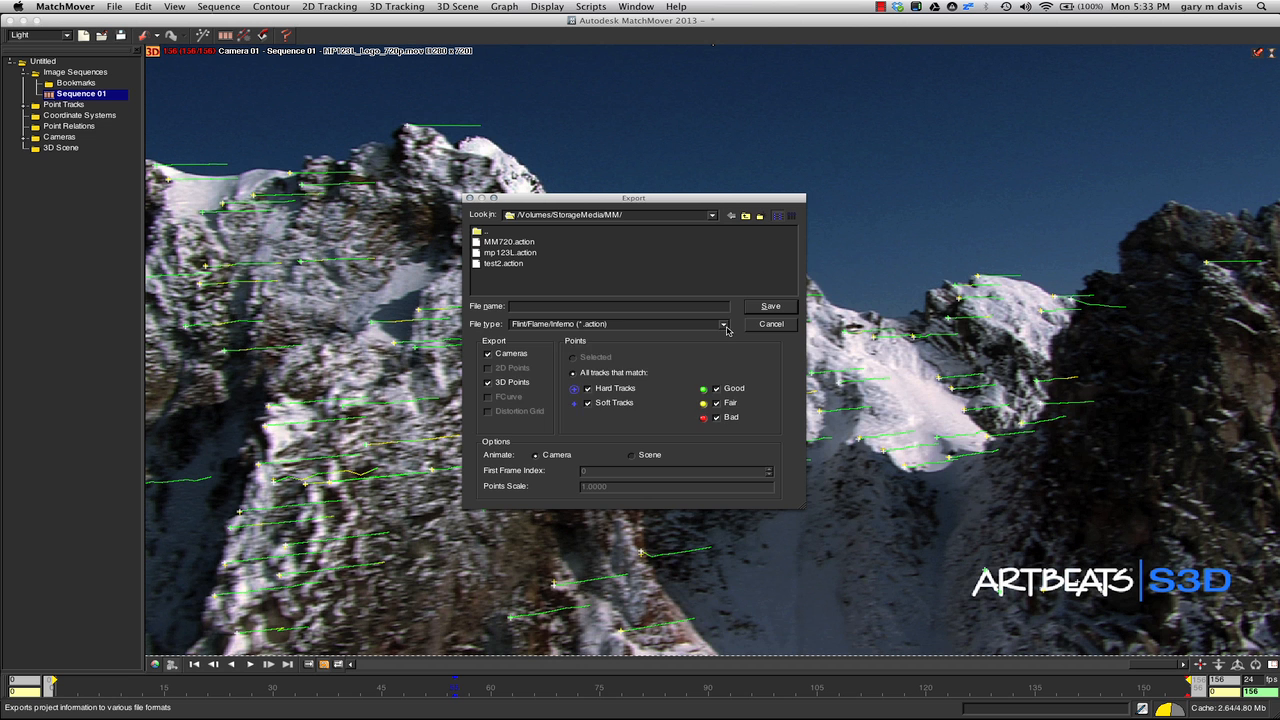
click(722, 324)
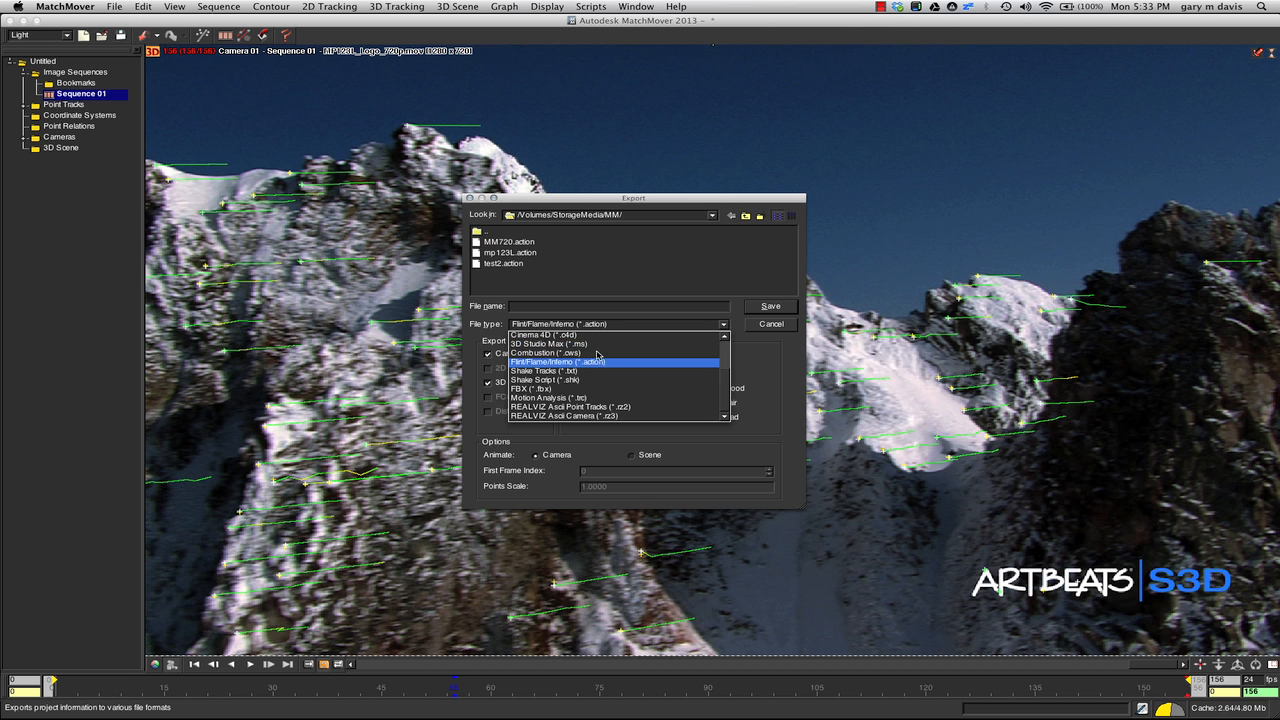
mouse_move(570, 408)
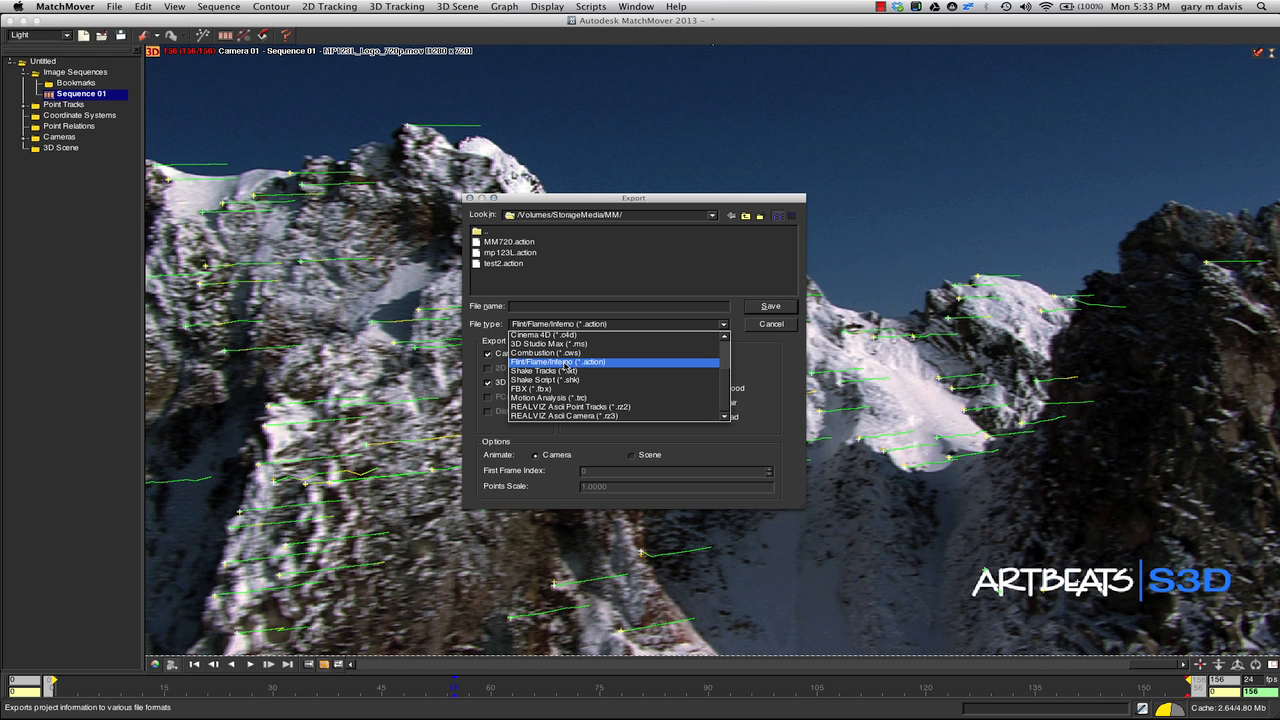
mouse_move(596, 368)
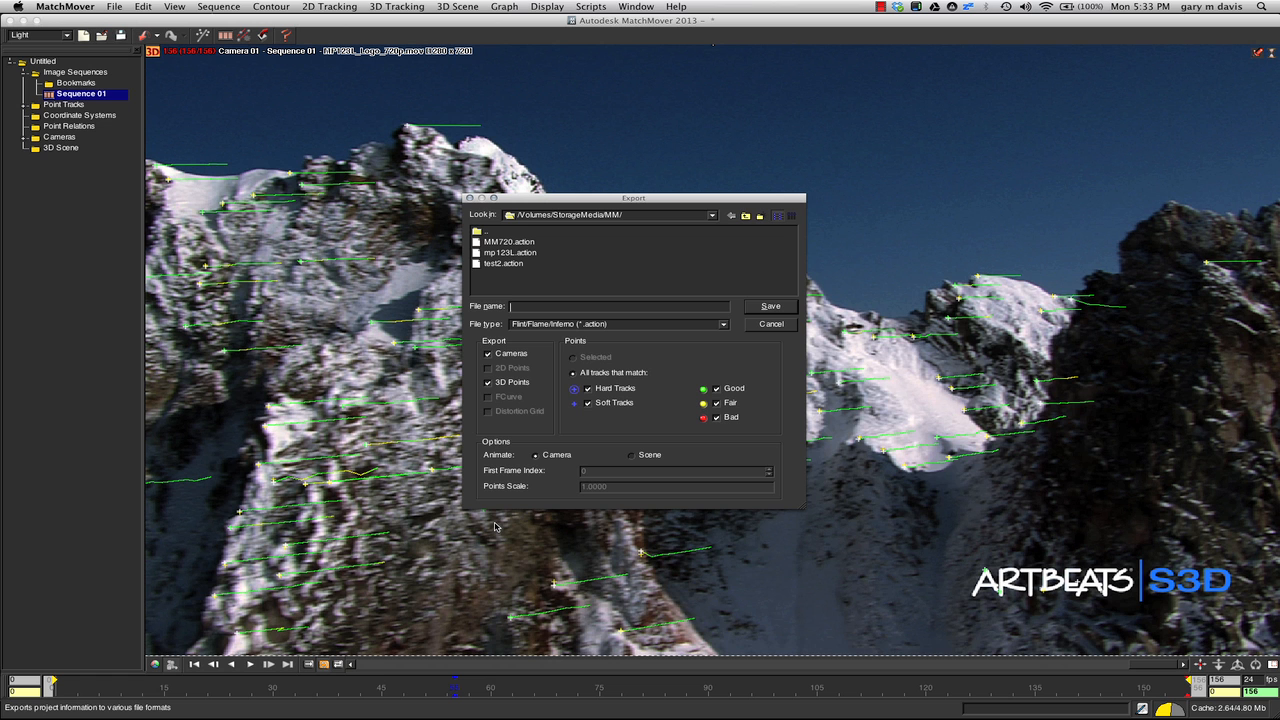
Step: Save the camera and 3D points as an action file named WEBDEMO
text(W)
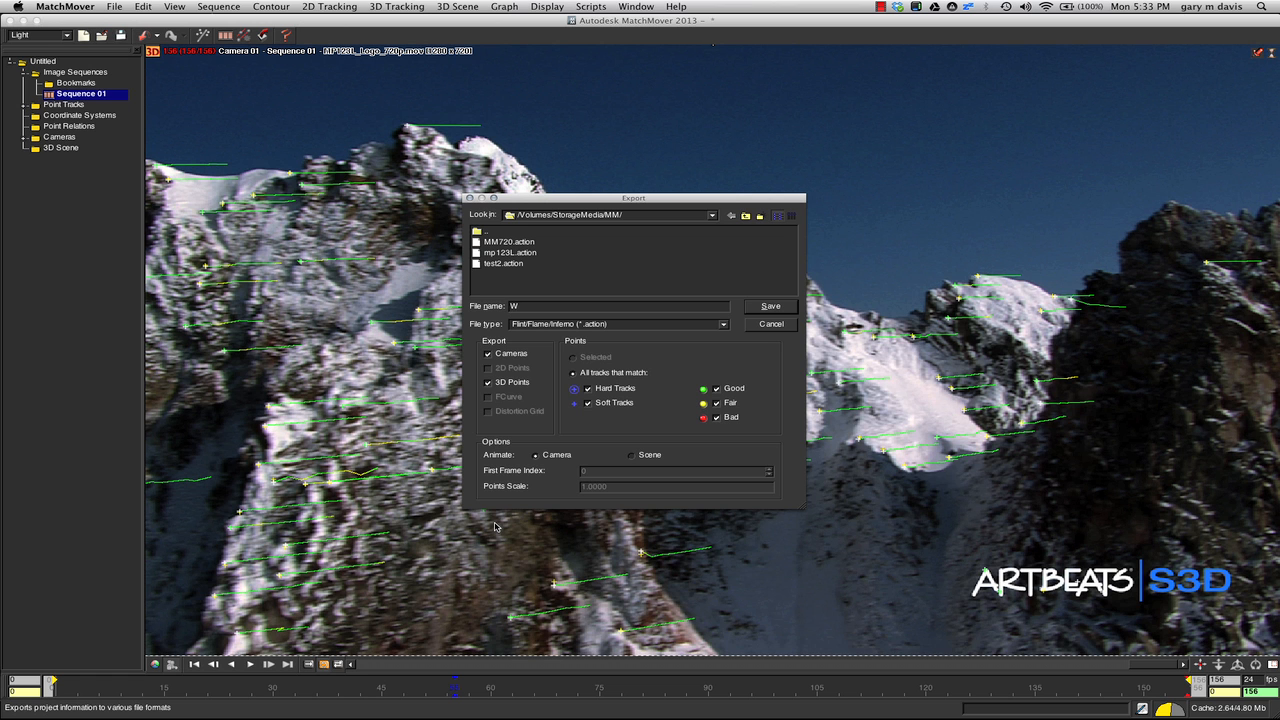
text(EBDEM)
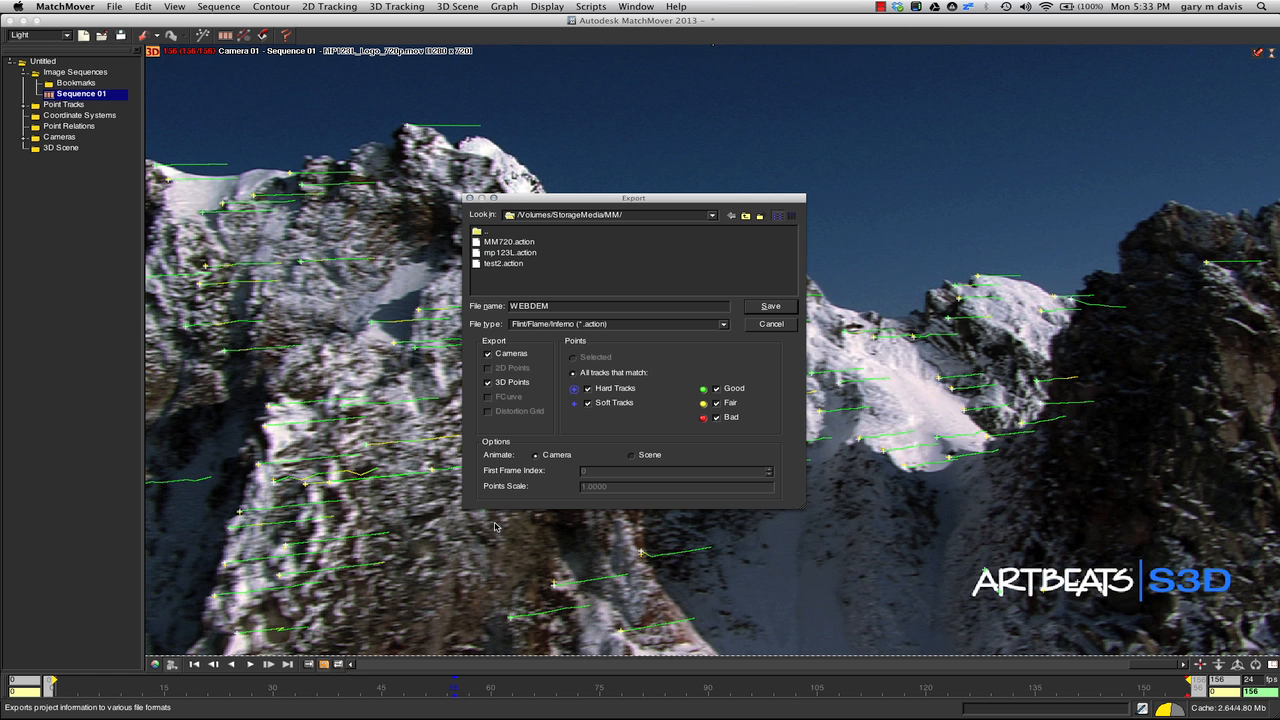
text(O)
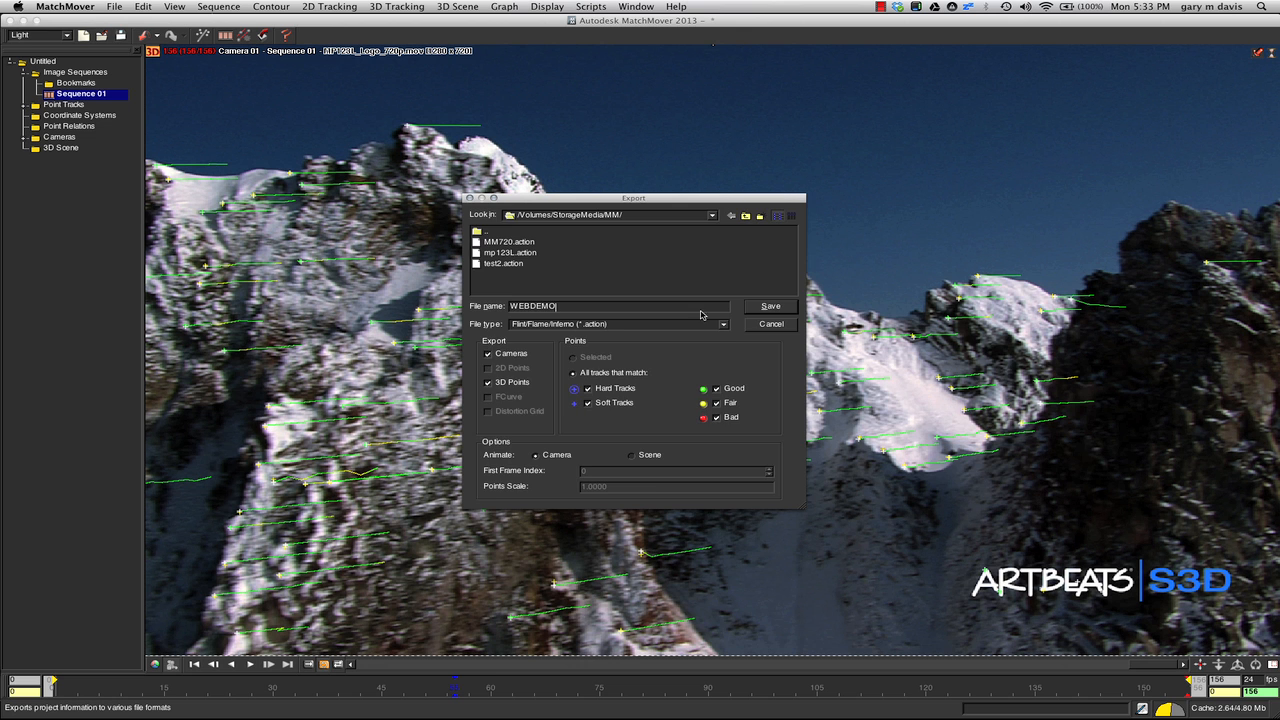
click(770, 304)
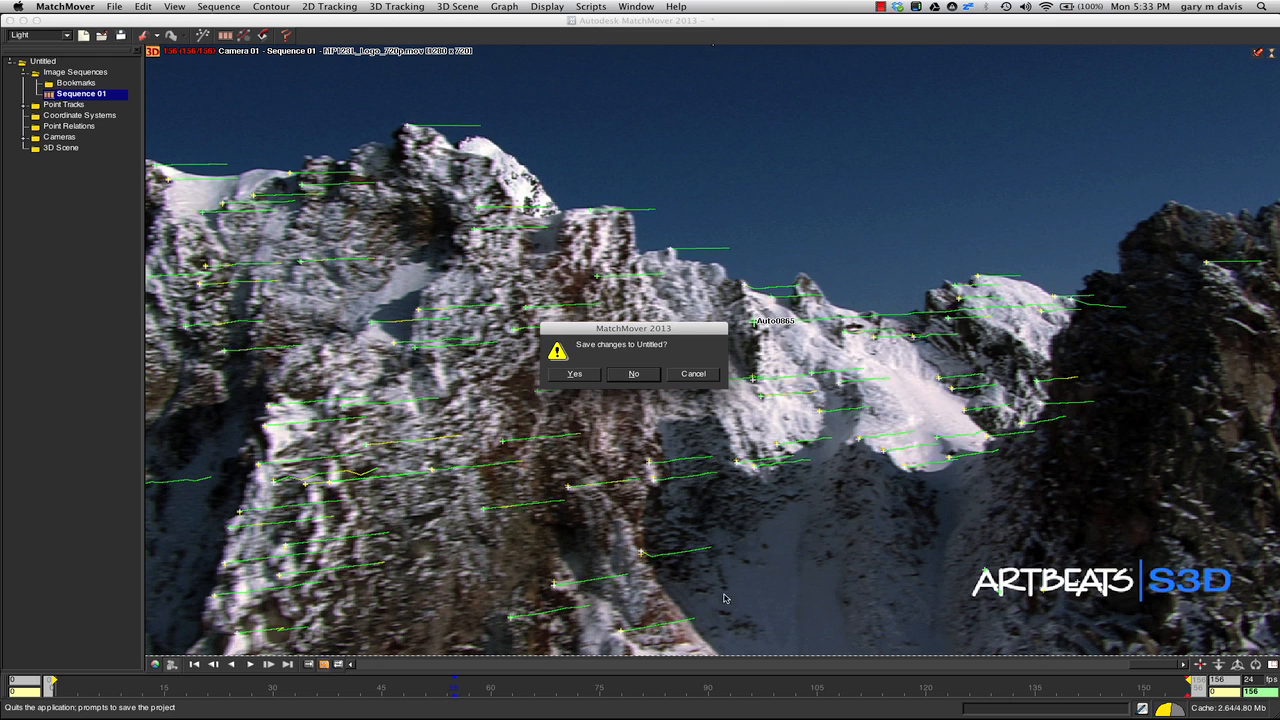
Step: Quit MatchMover without saving and return to Smoke's media browser
click(632, 374)
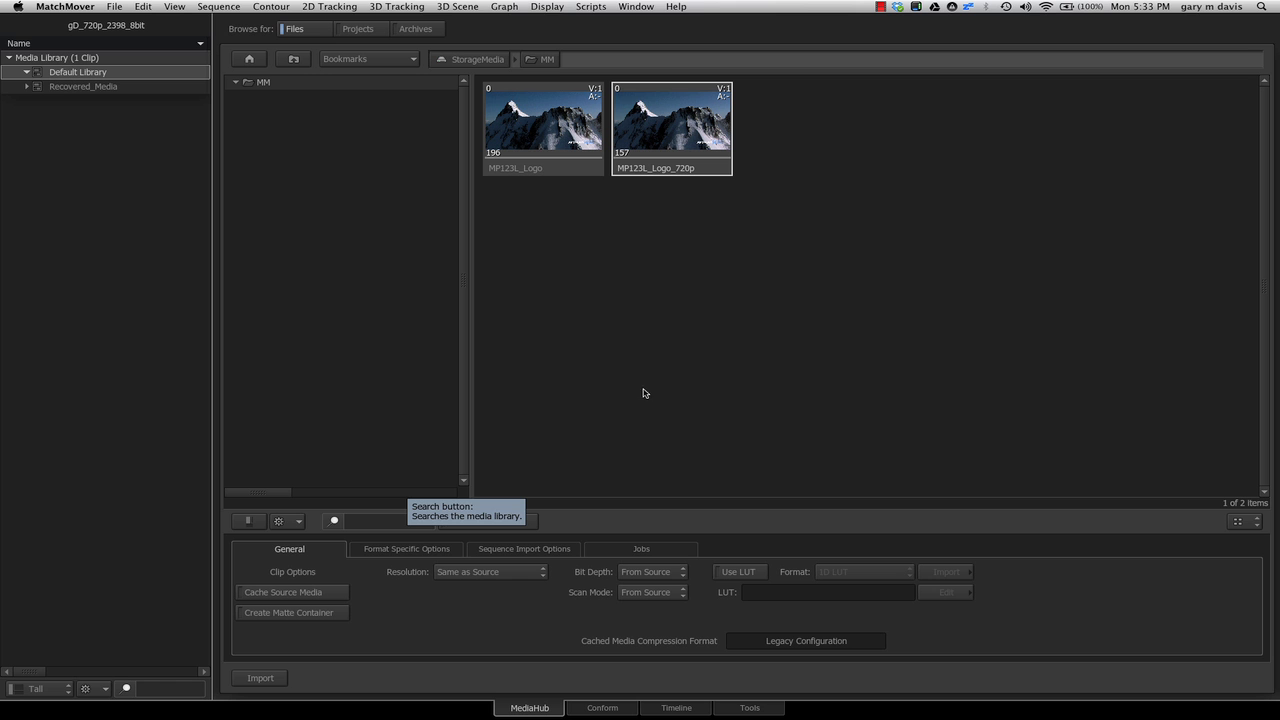
click(334, 520)
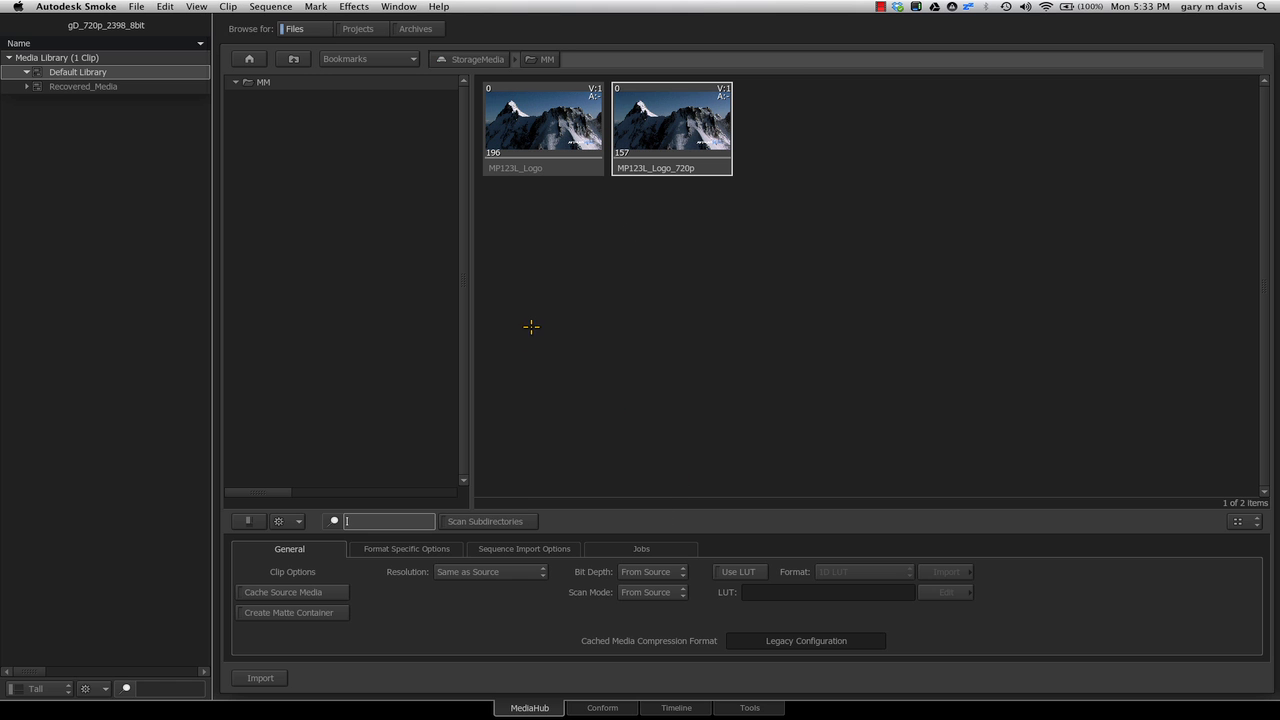
click(602, 708)
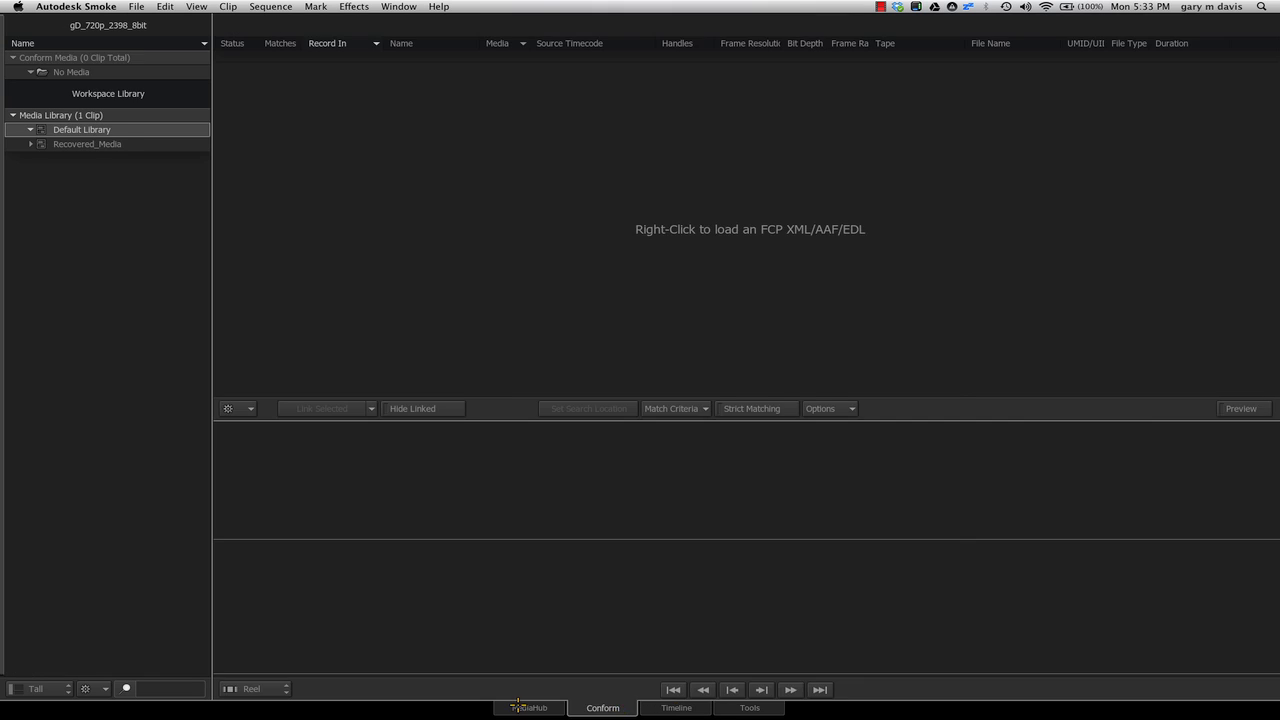
click(528, 708)
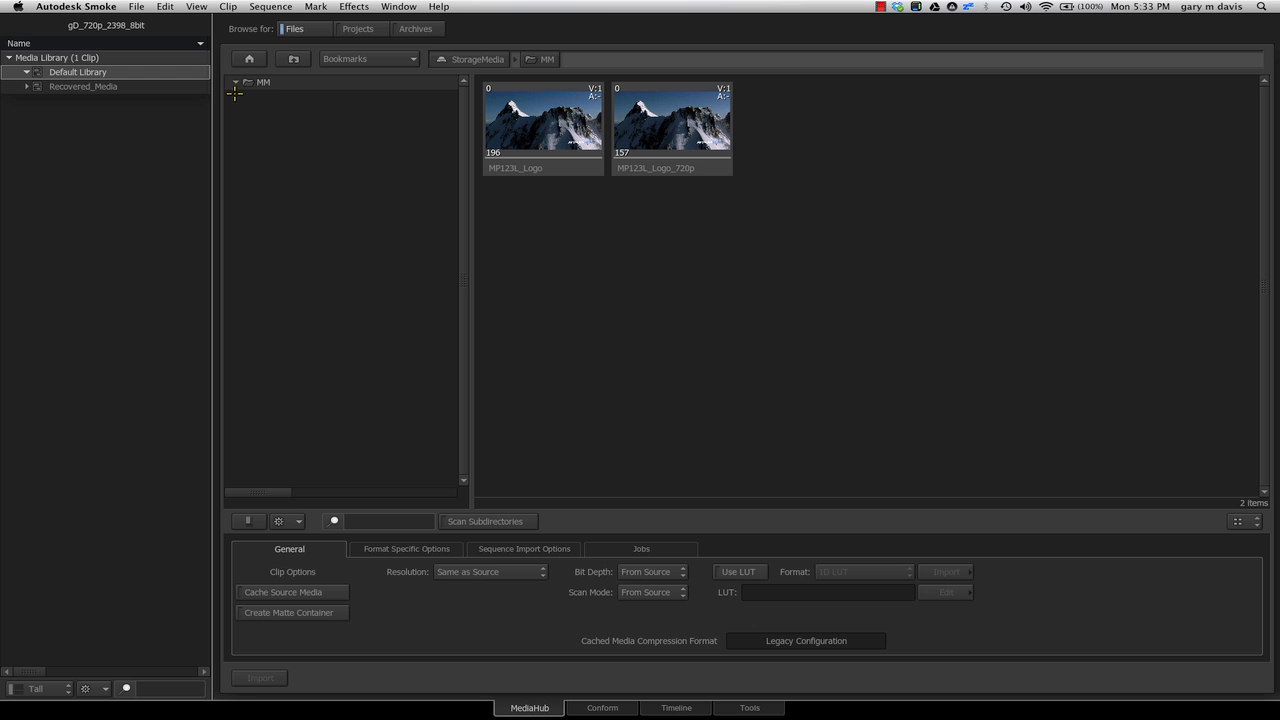
Step: Import the 720p mountain clip from MediaHub into the library and timeline
click(672, 120)
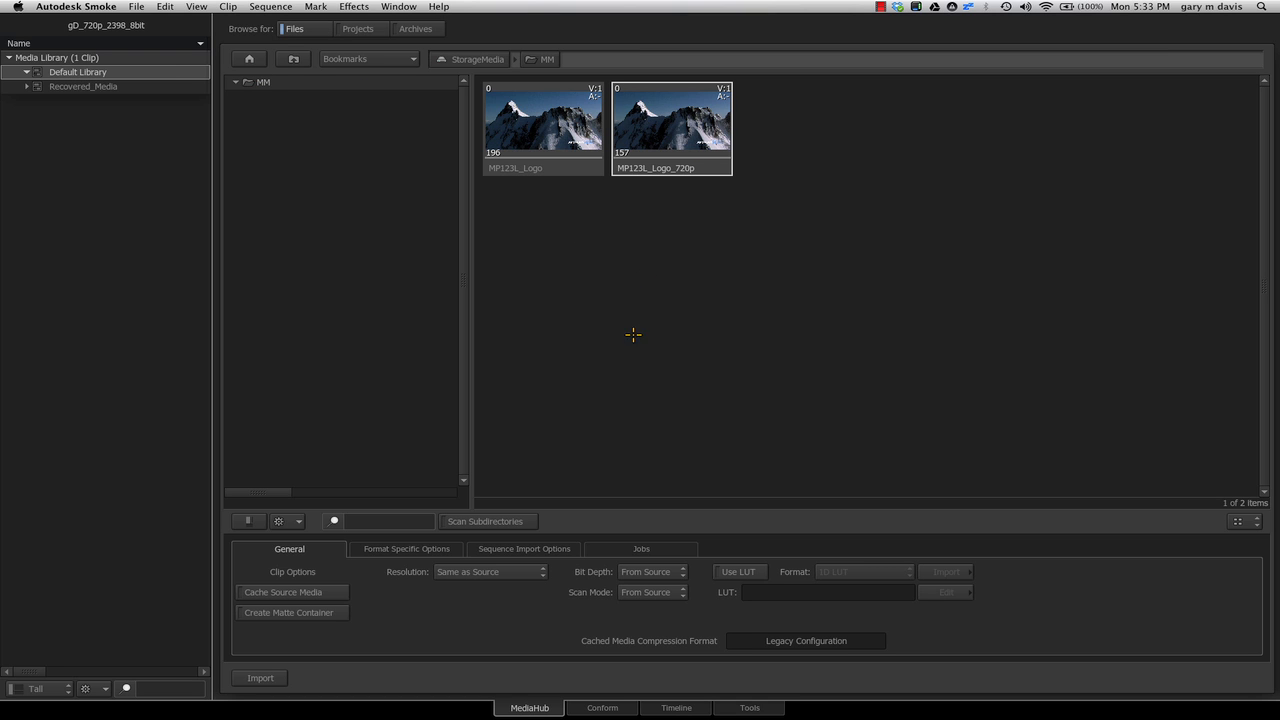
mouse_move(270, 600)
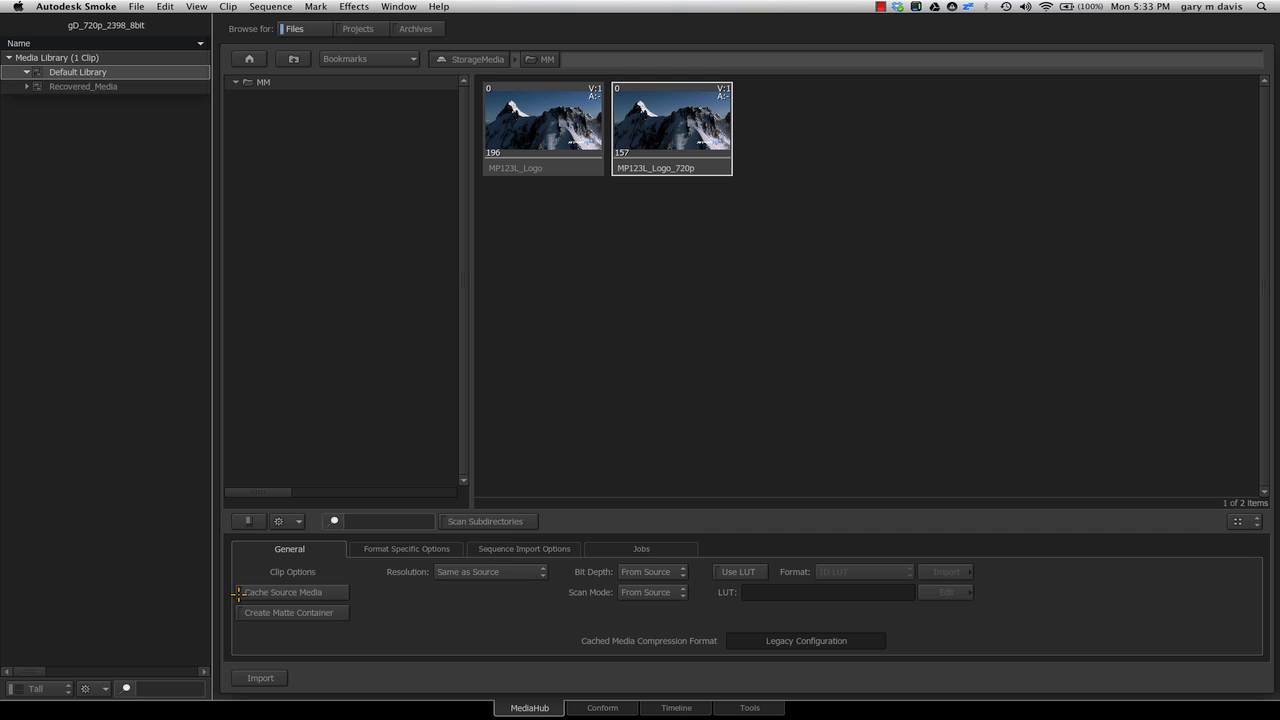
mouse_move(696, 182)
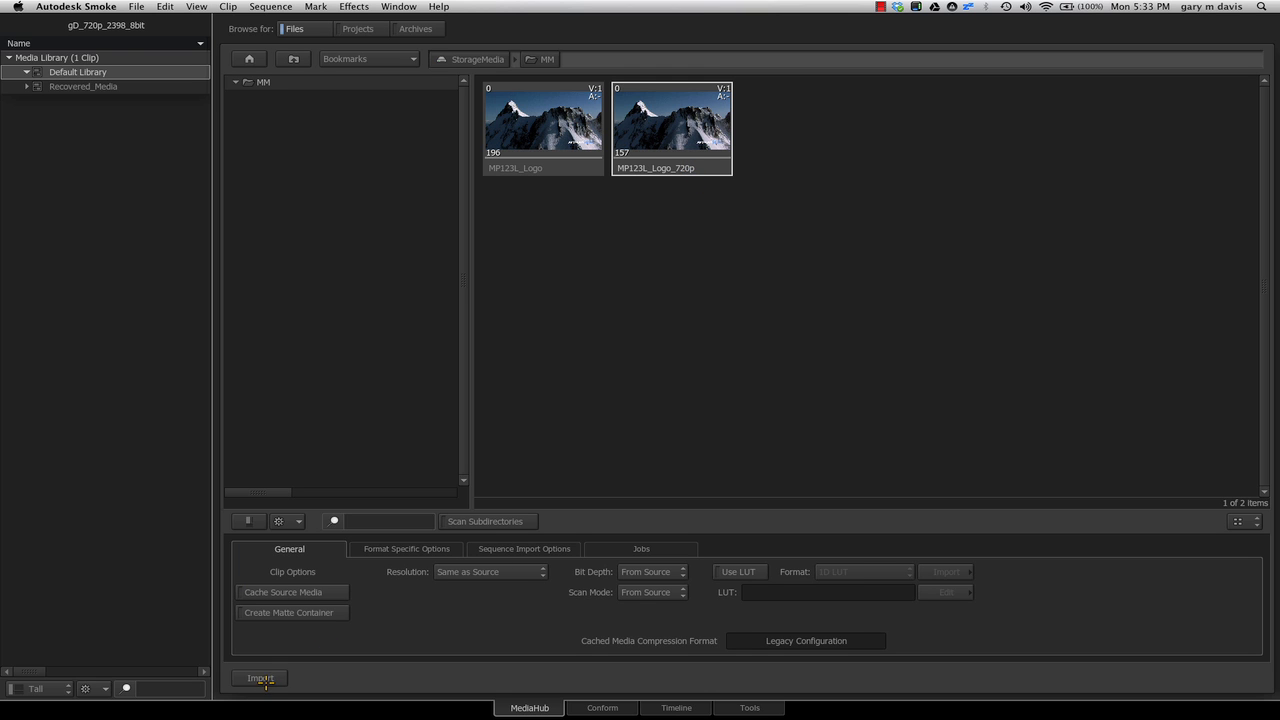
click(260, 678)
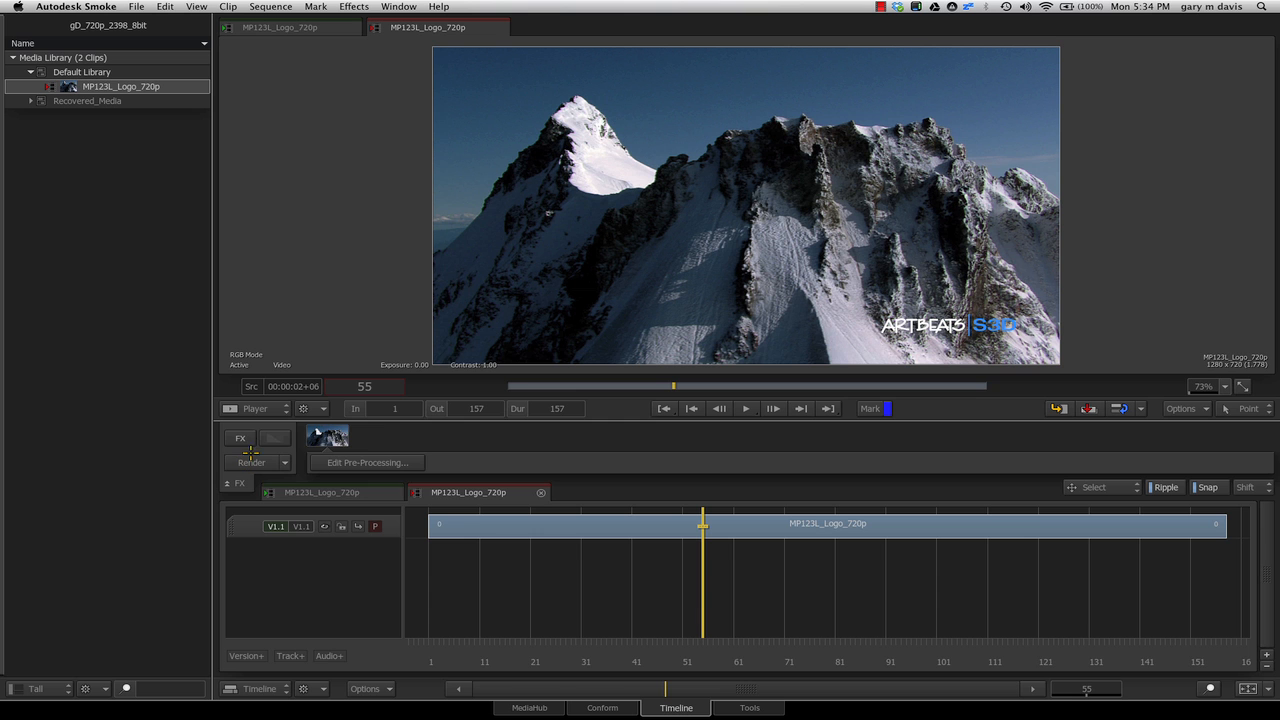
Step: Create a ConnectFX on the clip with an Action node wired in, and show its Node Prefs
click(240, 438)
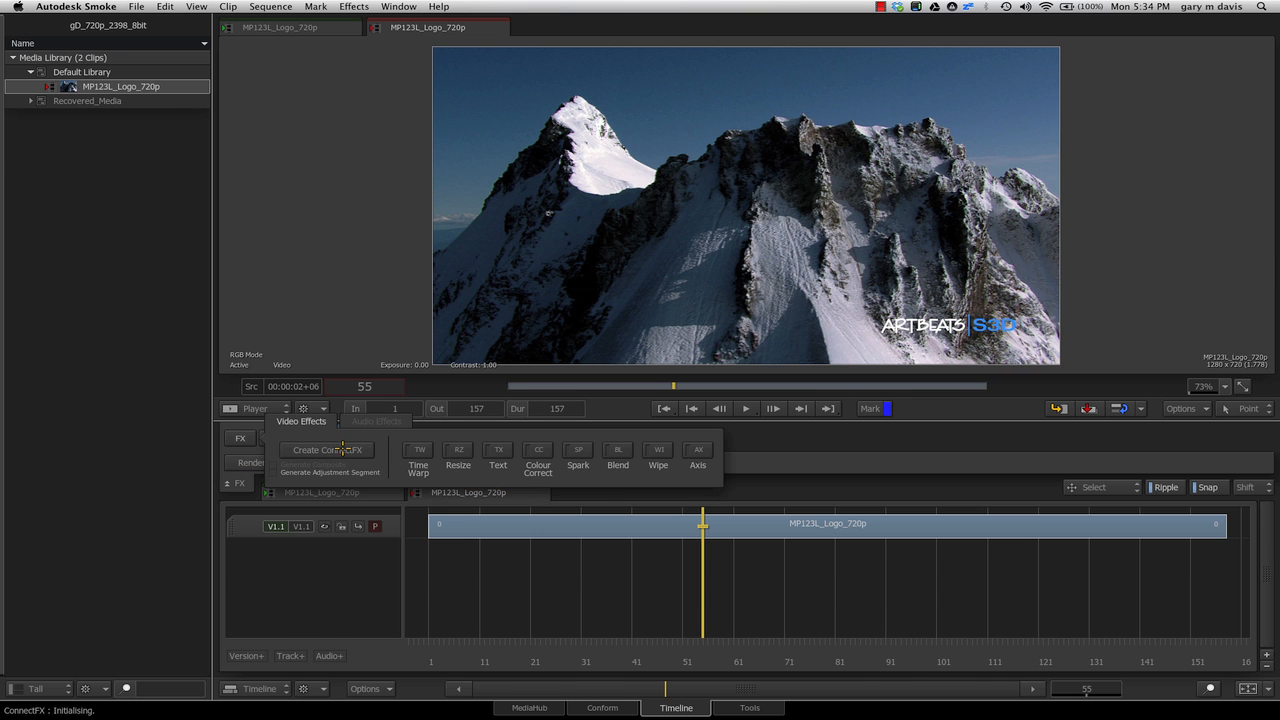
click(326, 448)
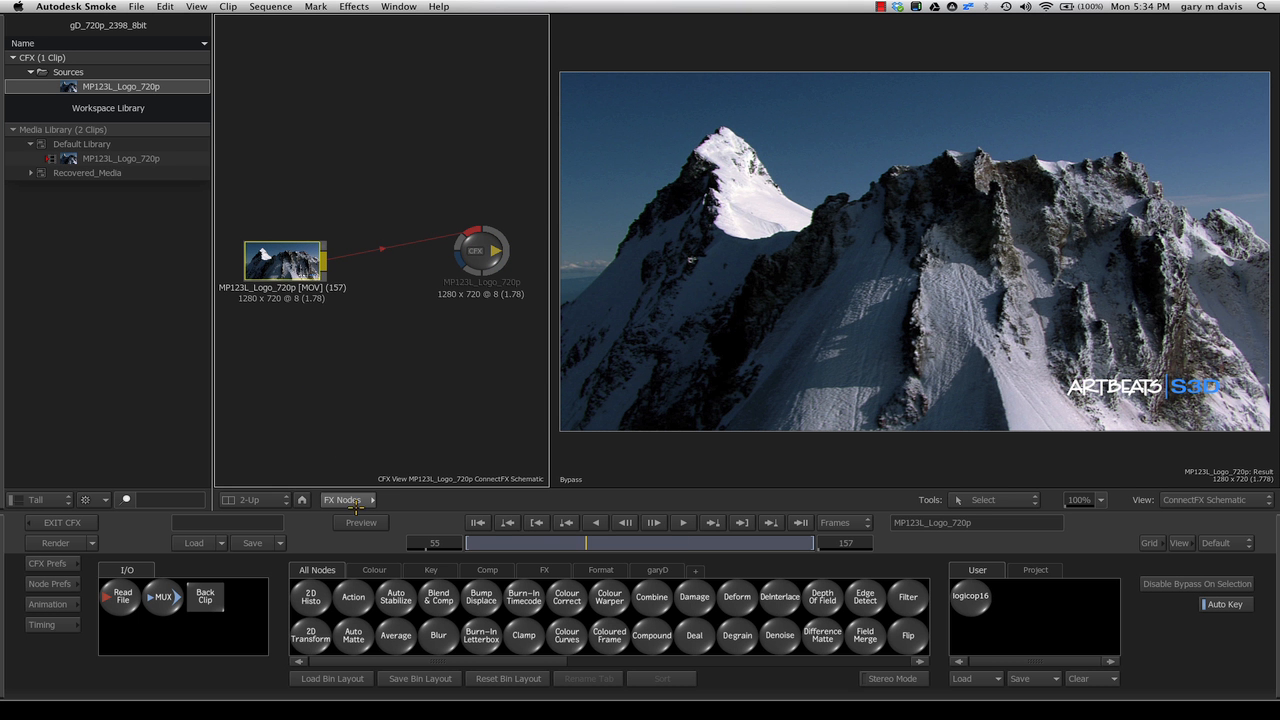
click(352, 596)
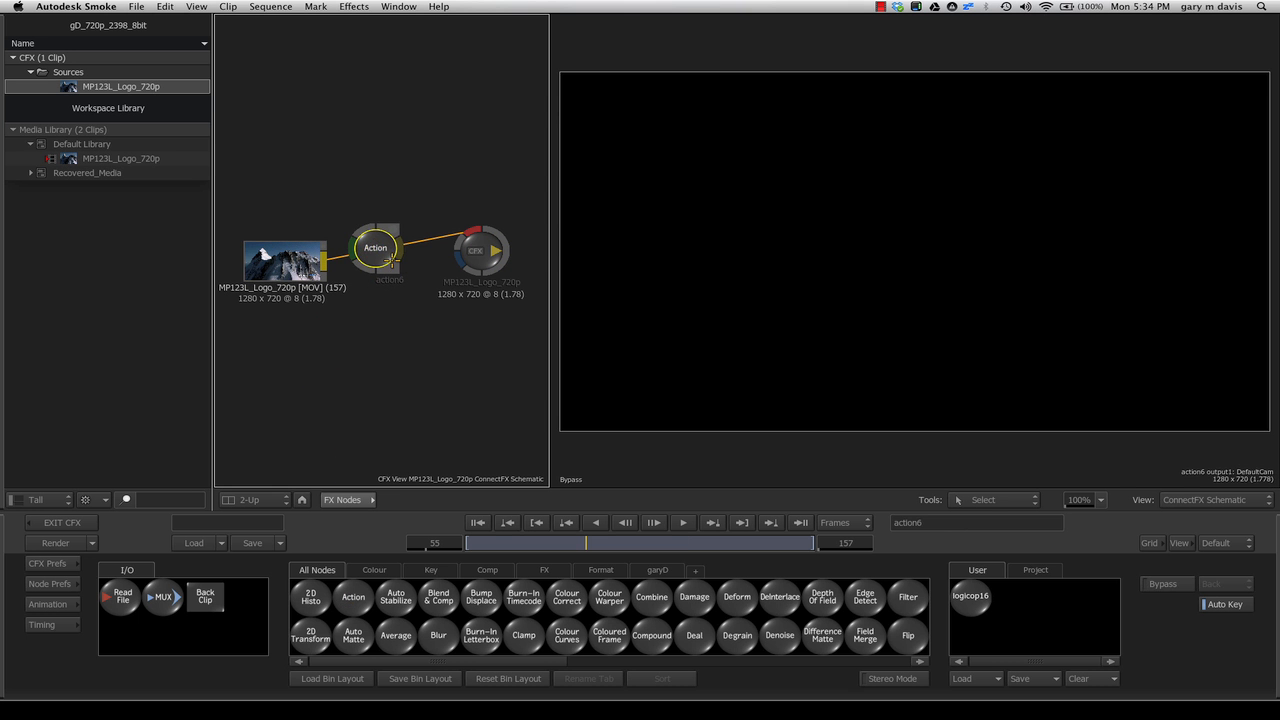
double_click(390, 242)
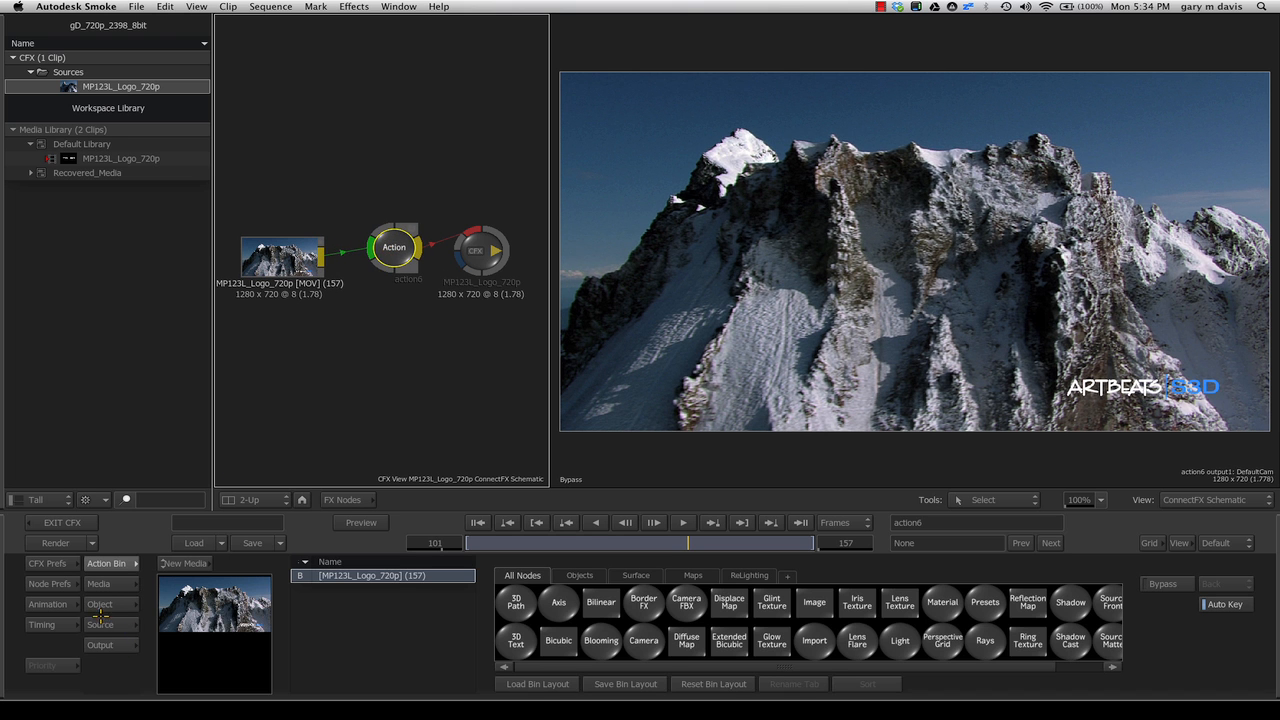
click(48, 584)
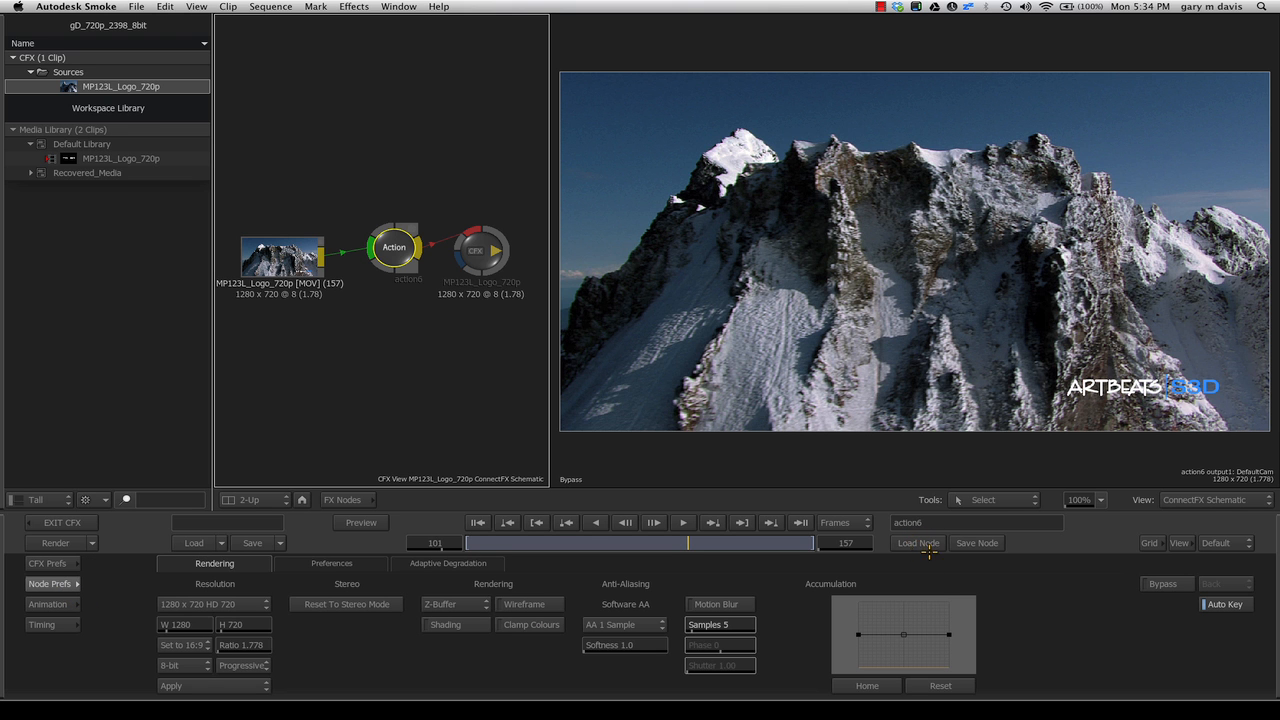
Step: Load the WEBDEMO MatchMover setup into the Action node and scrub to check point alignment
click(916, 544)
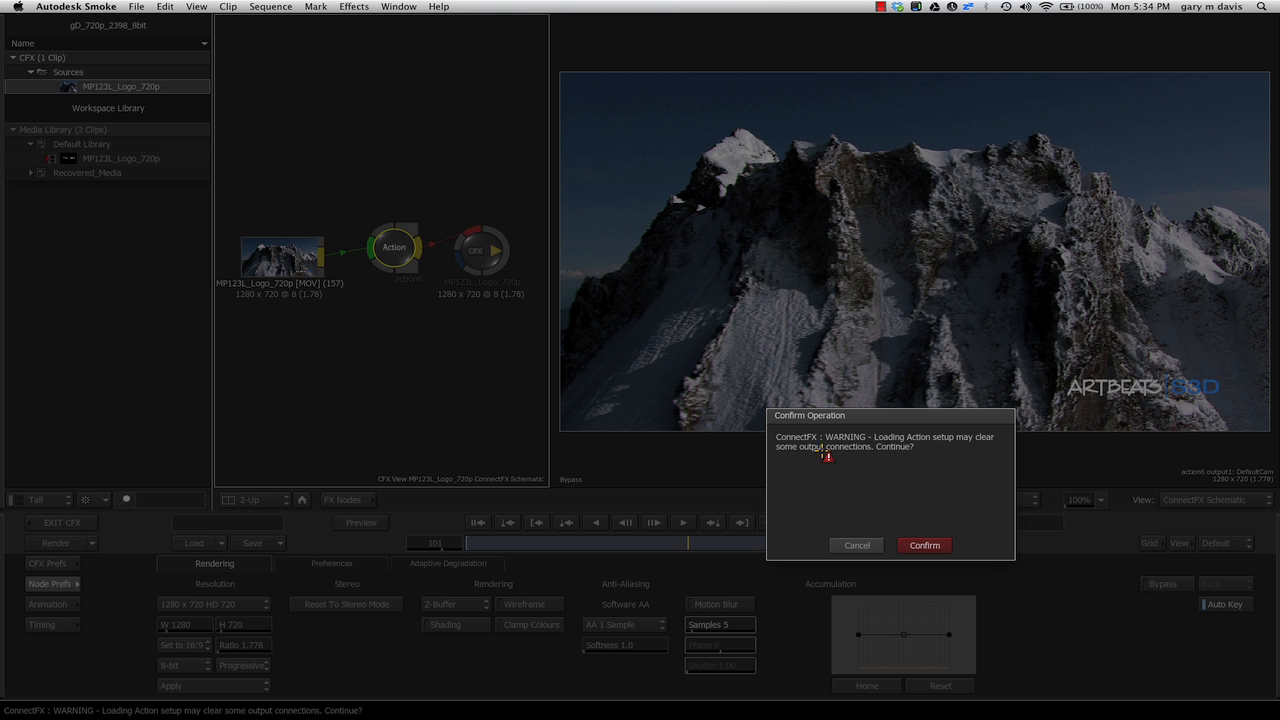
click(924, 544)
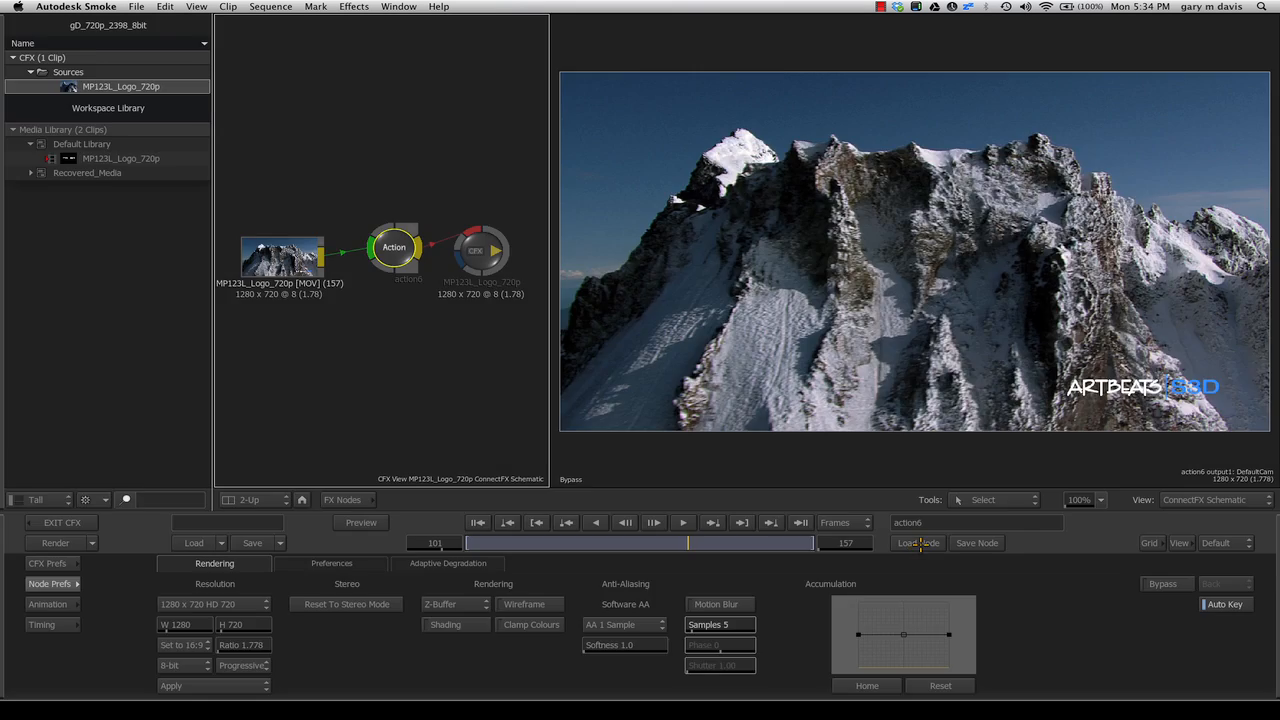
click(918, 544)
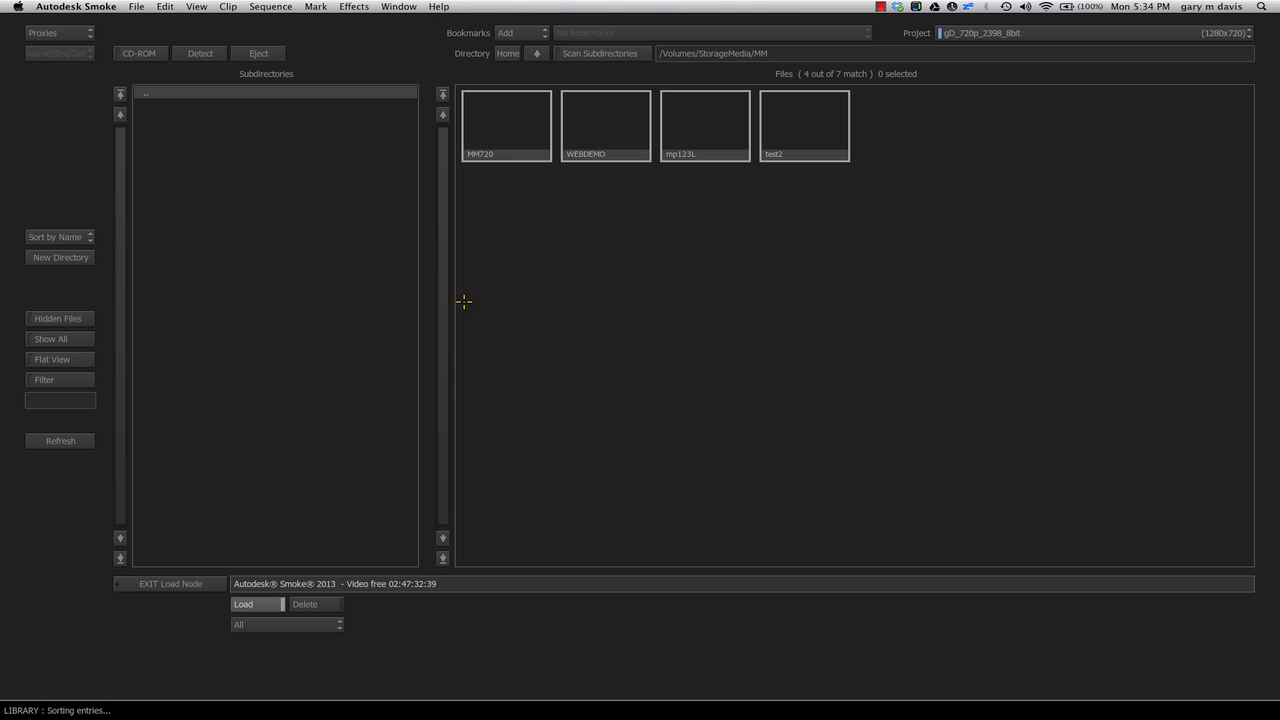
mouse_move(584, 156)
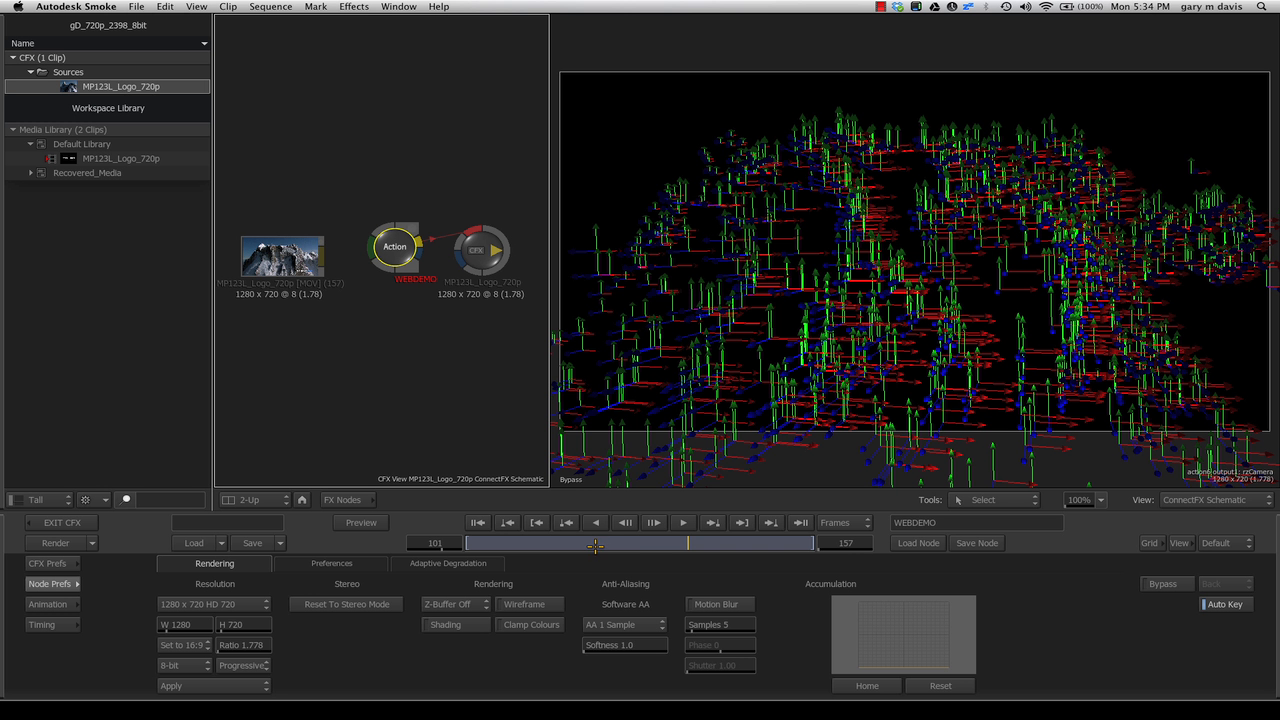
mouse_move(764, 392)
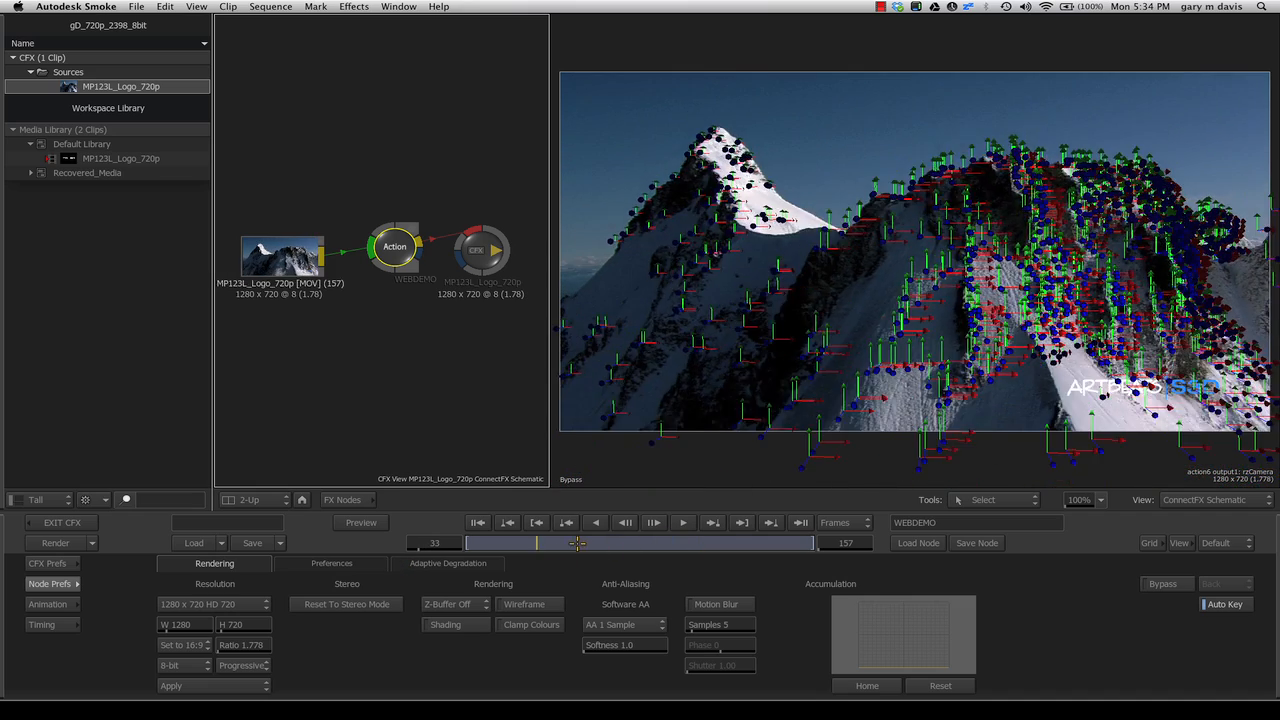
drag(578, 544, 708, 544)
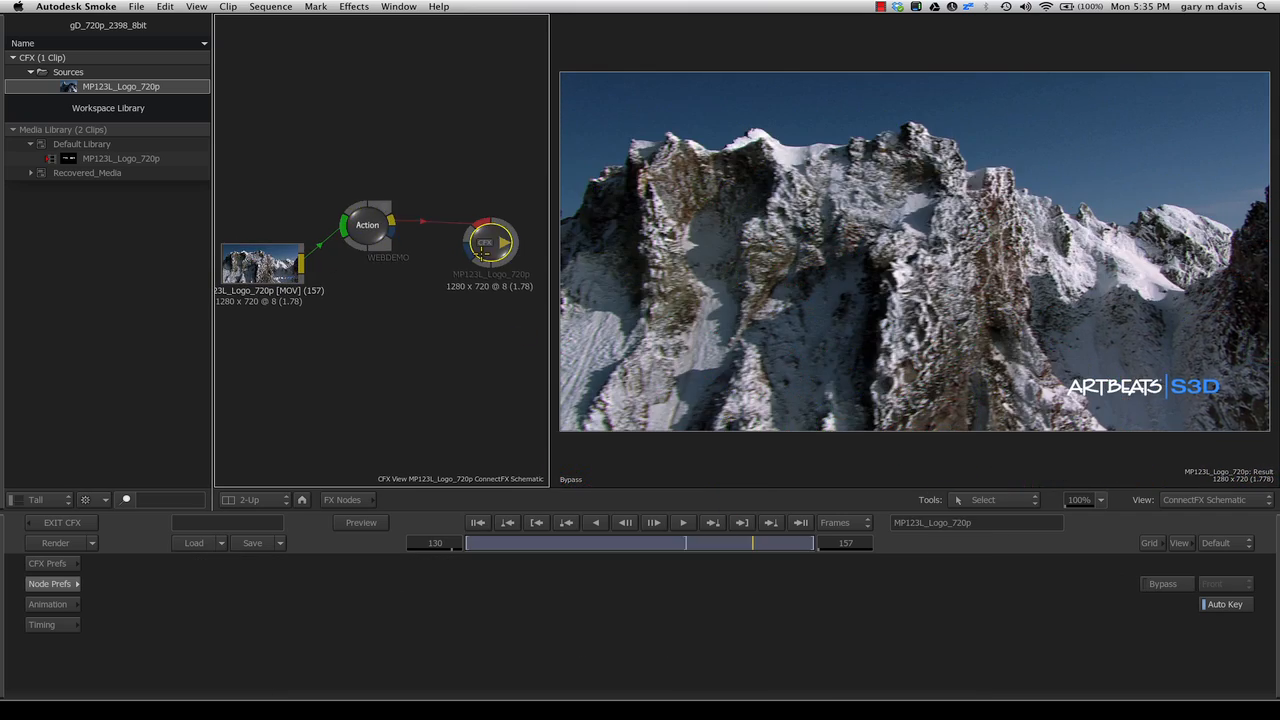
Step: View the Action schematic showing the imported camera and its Auto point nodes
click(368, 224)
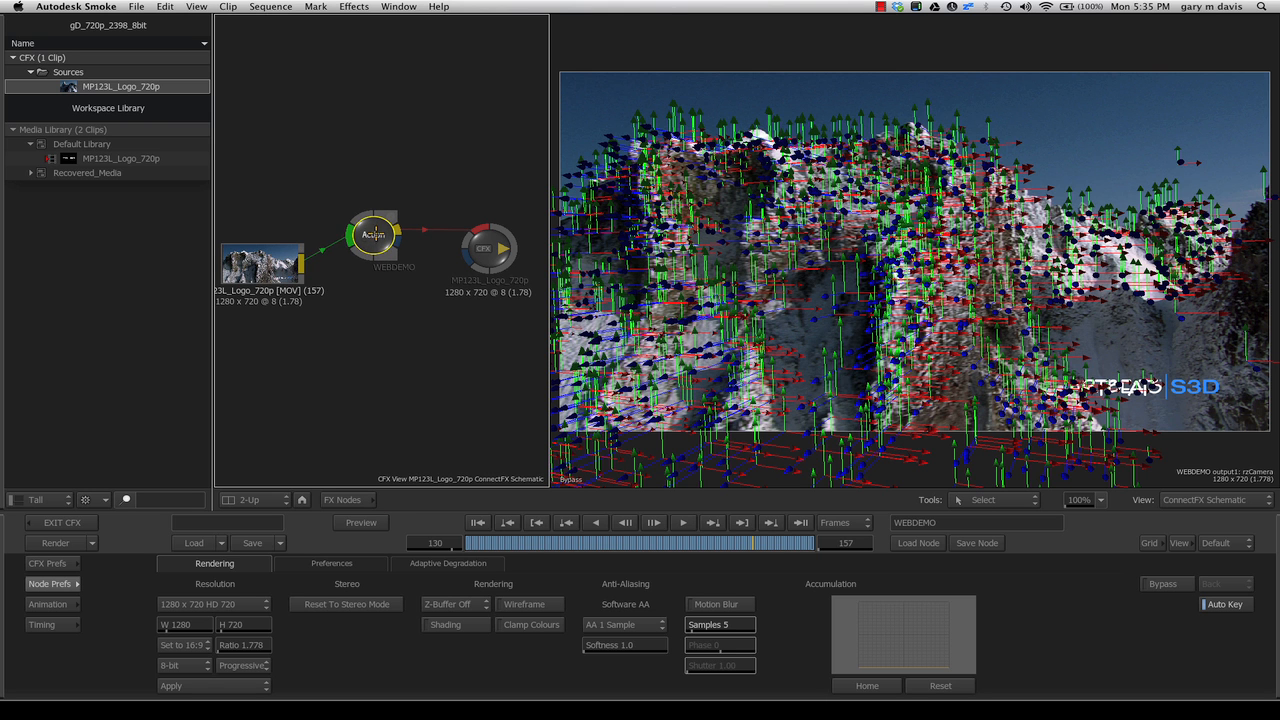
click(1216, 500)
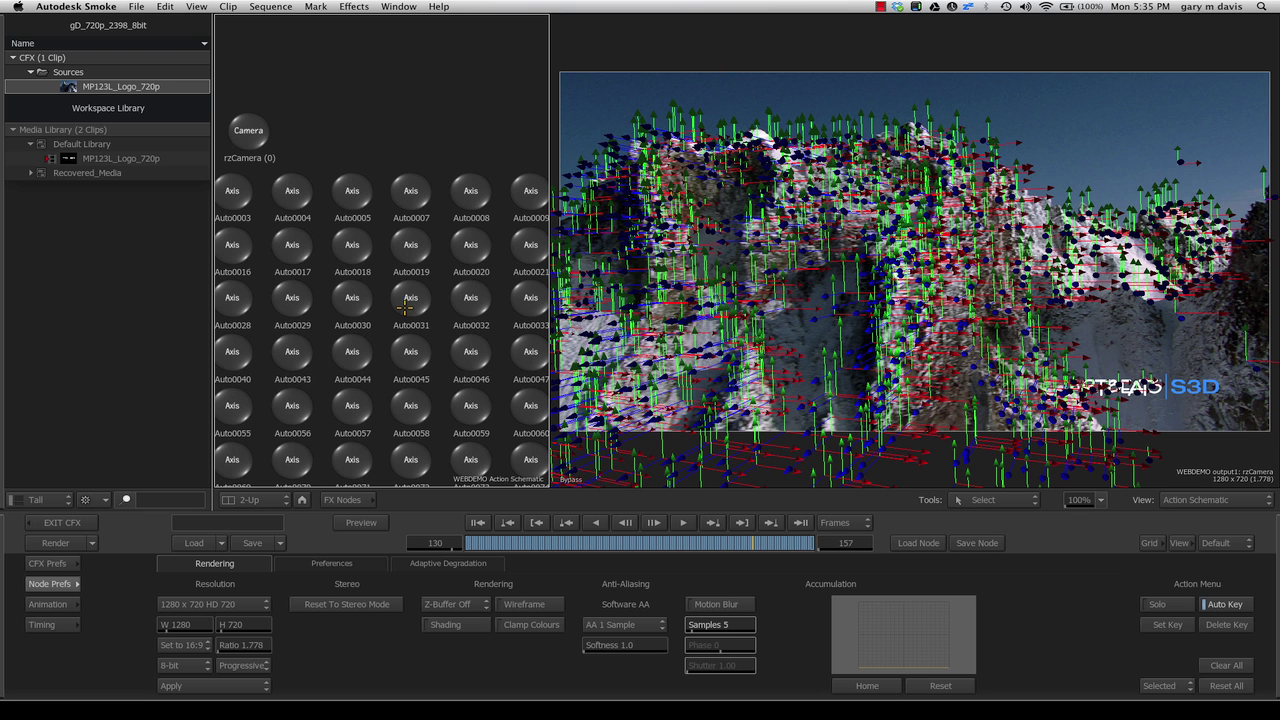
scroll(down, 3)
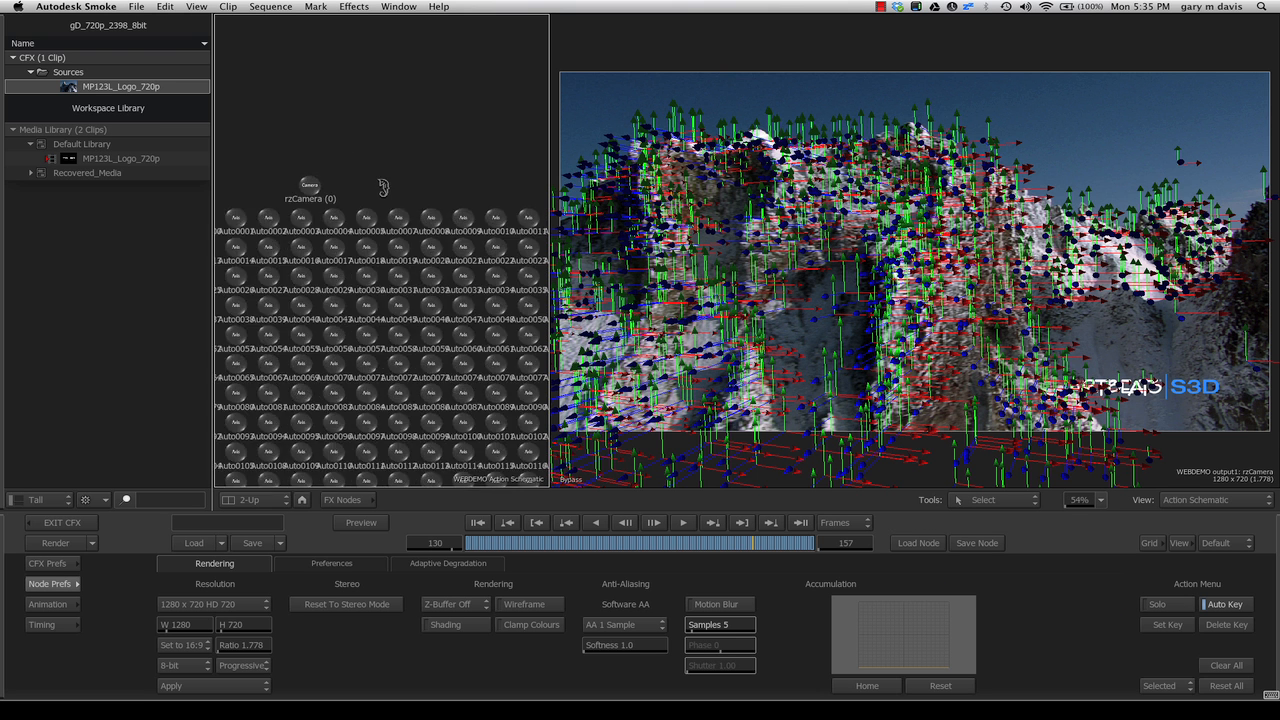
scroll(up, 3)
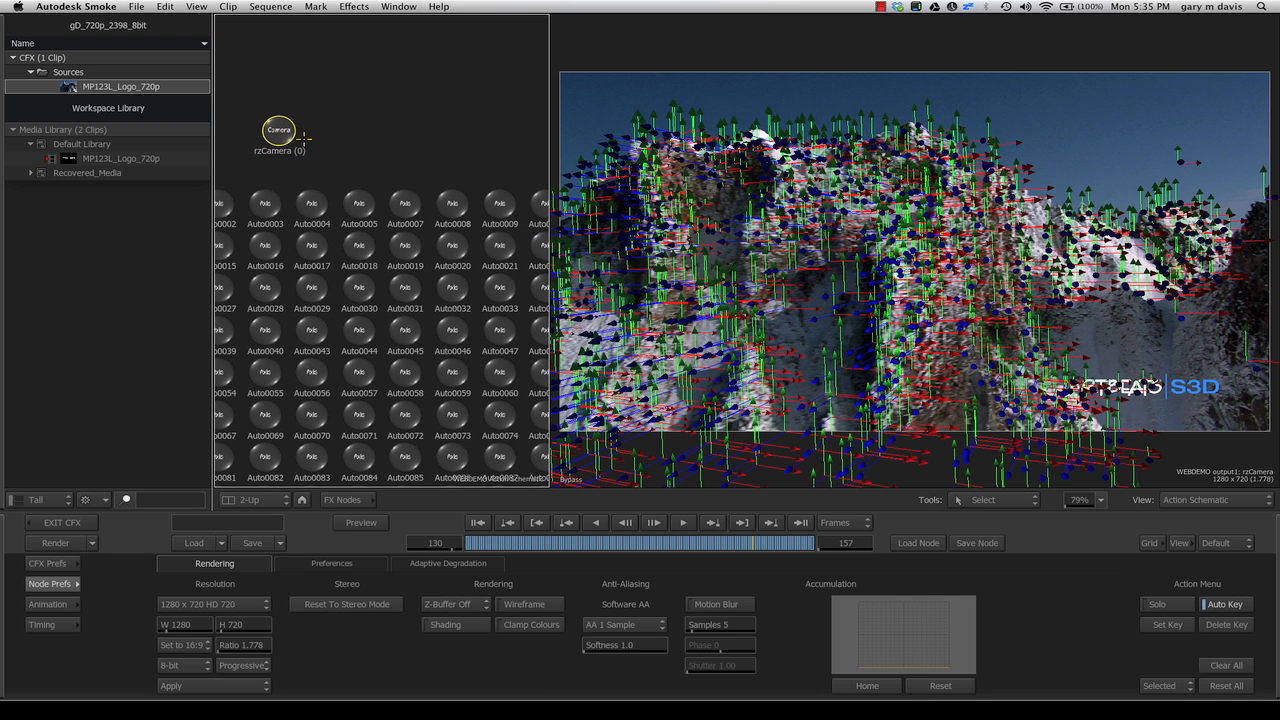
mouse_move(420, 172)
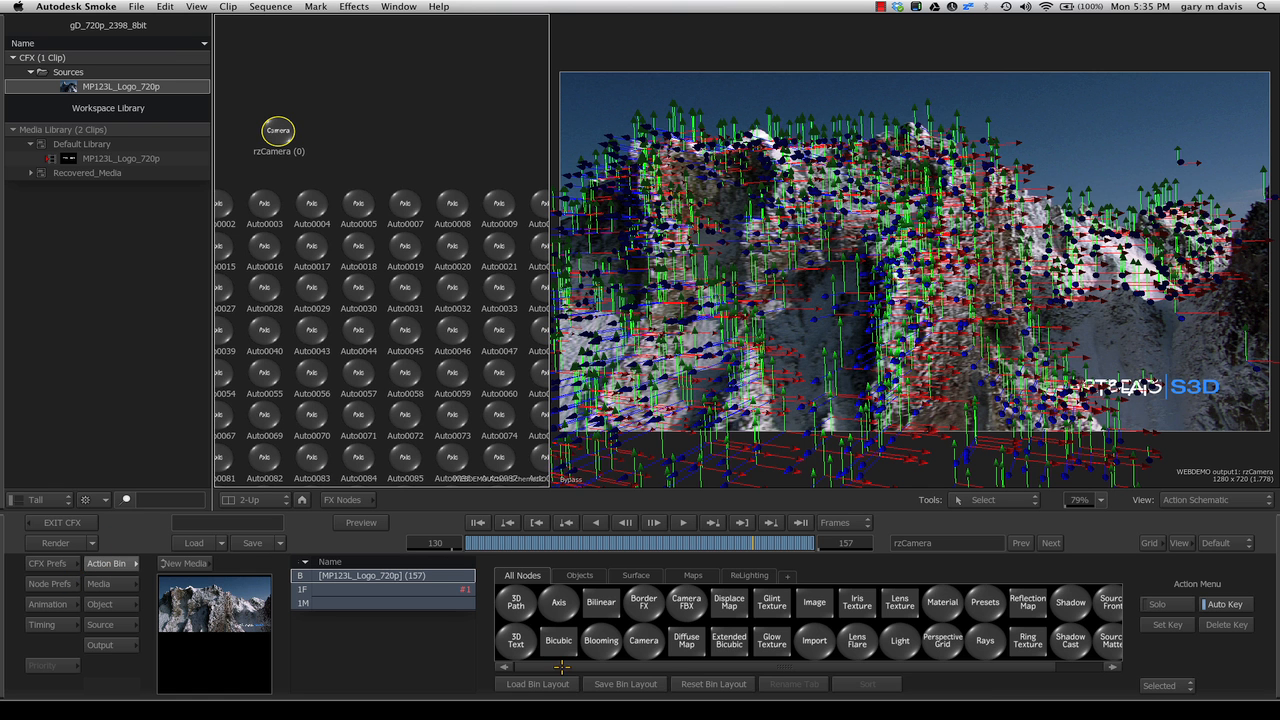
Step: Add a 3D Text node reading 'Smoke 2013' to the Action scene
click(516, 640)
text(S)
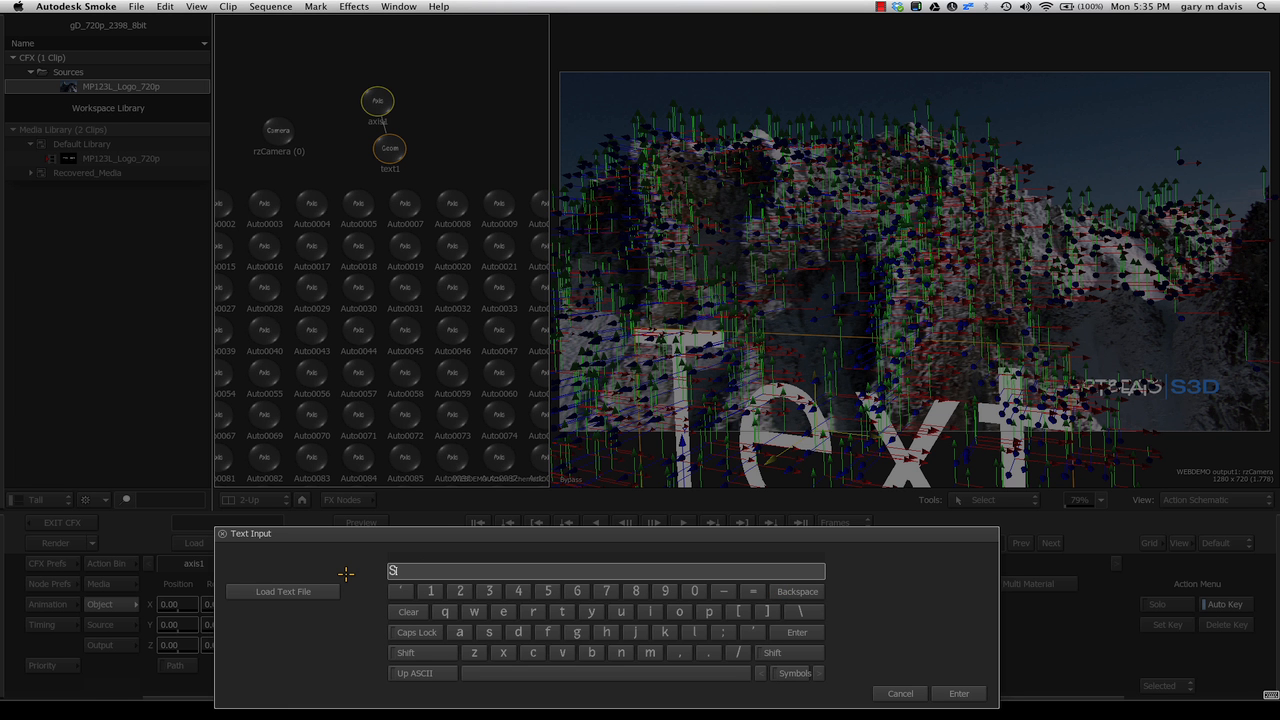
text(moke 2013)
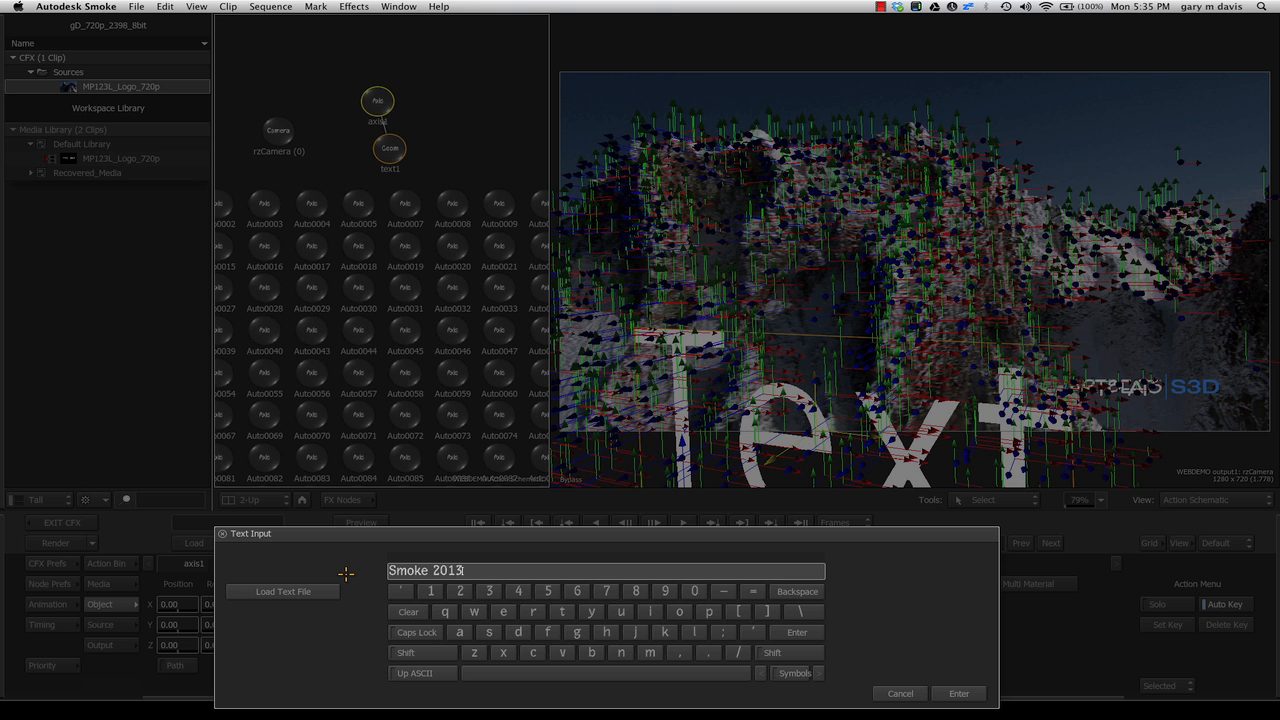
click(956, 692)
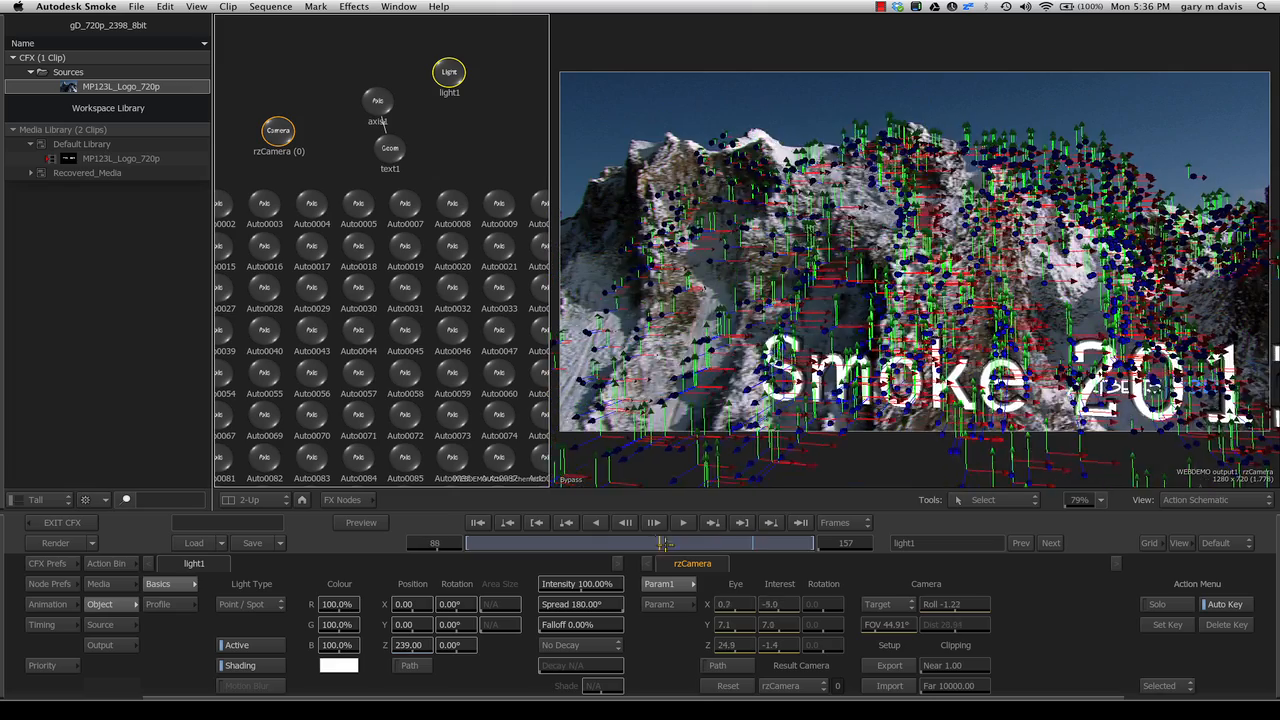
Step: Parent the text's axis1 node under tracked point Auto0267 and select axis1
drag(664, 544, 604, 544)
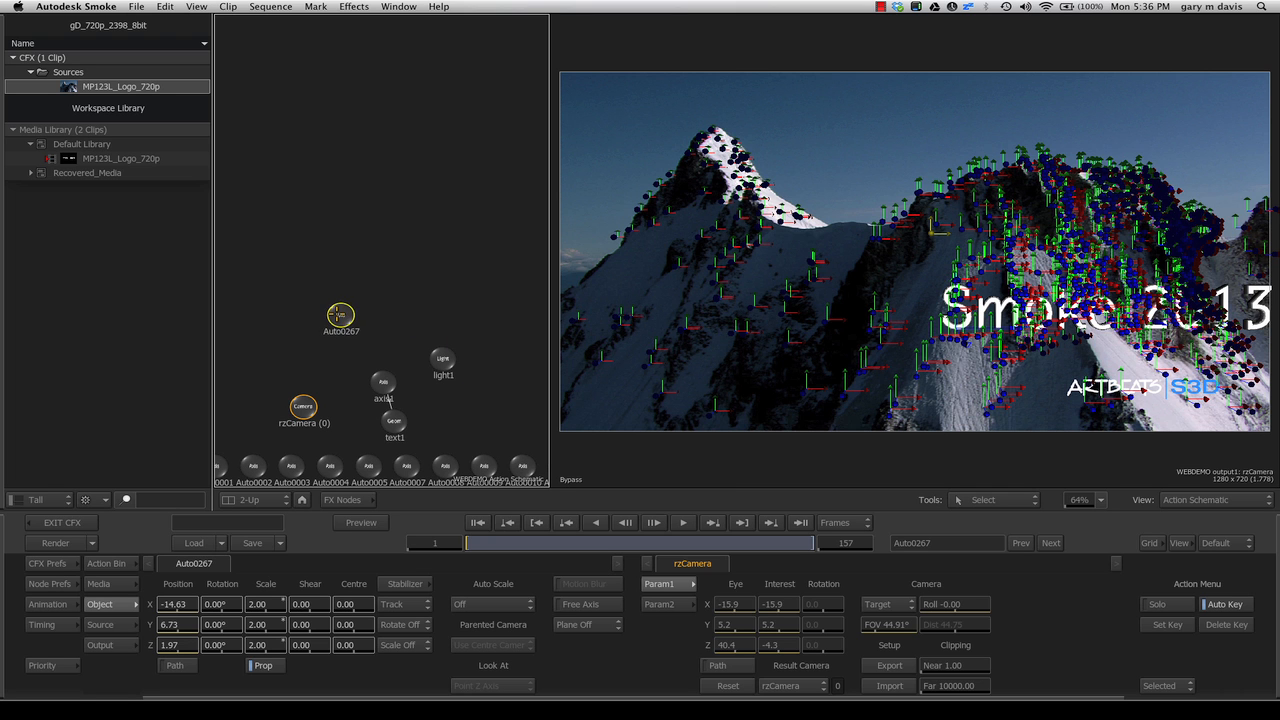
click(340, 318)
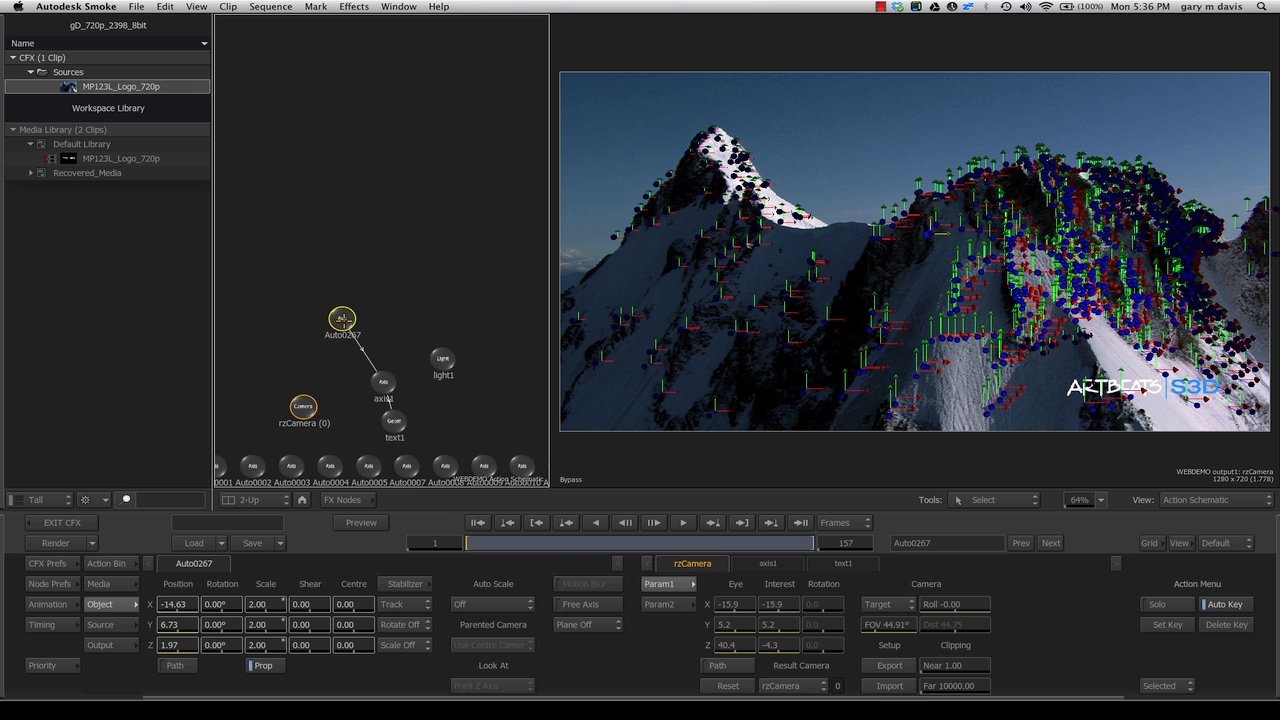
drag(342, 318, 332, 292)
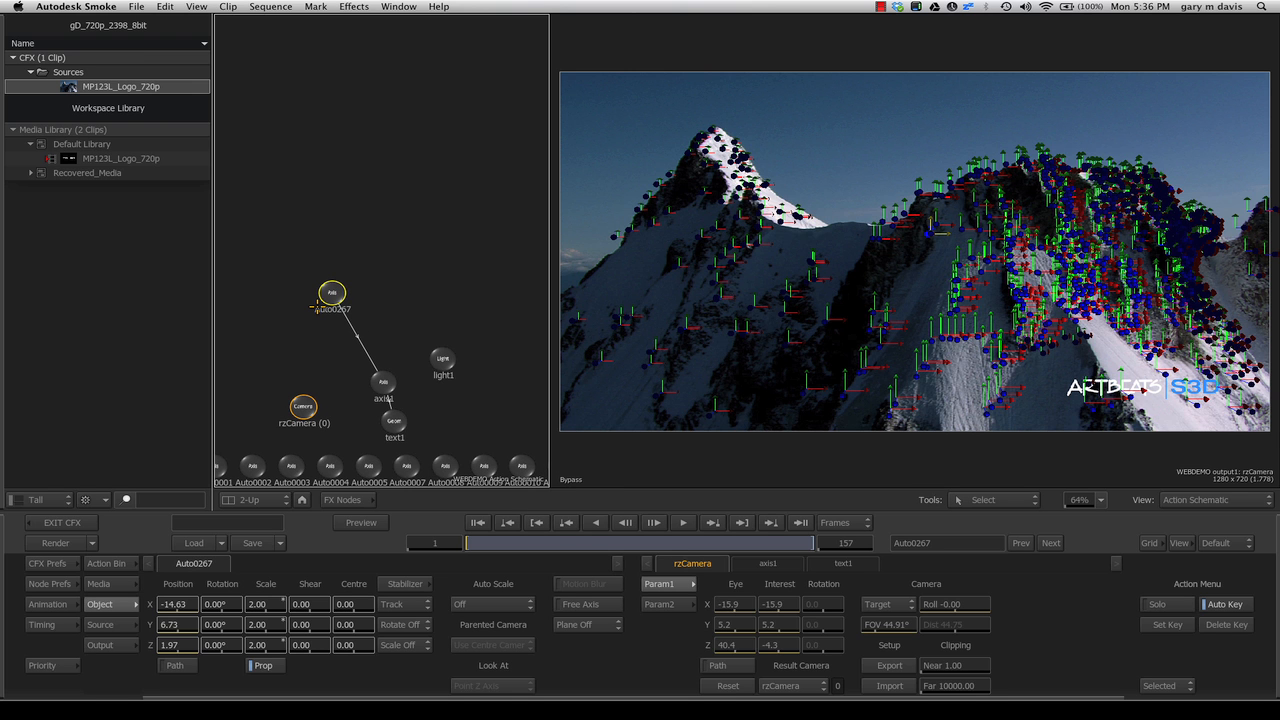
mouse_move(464, 292)
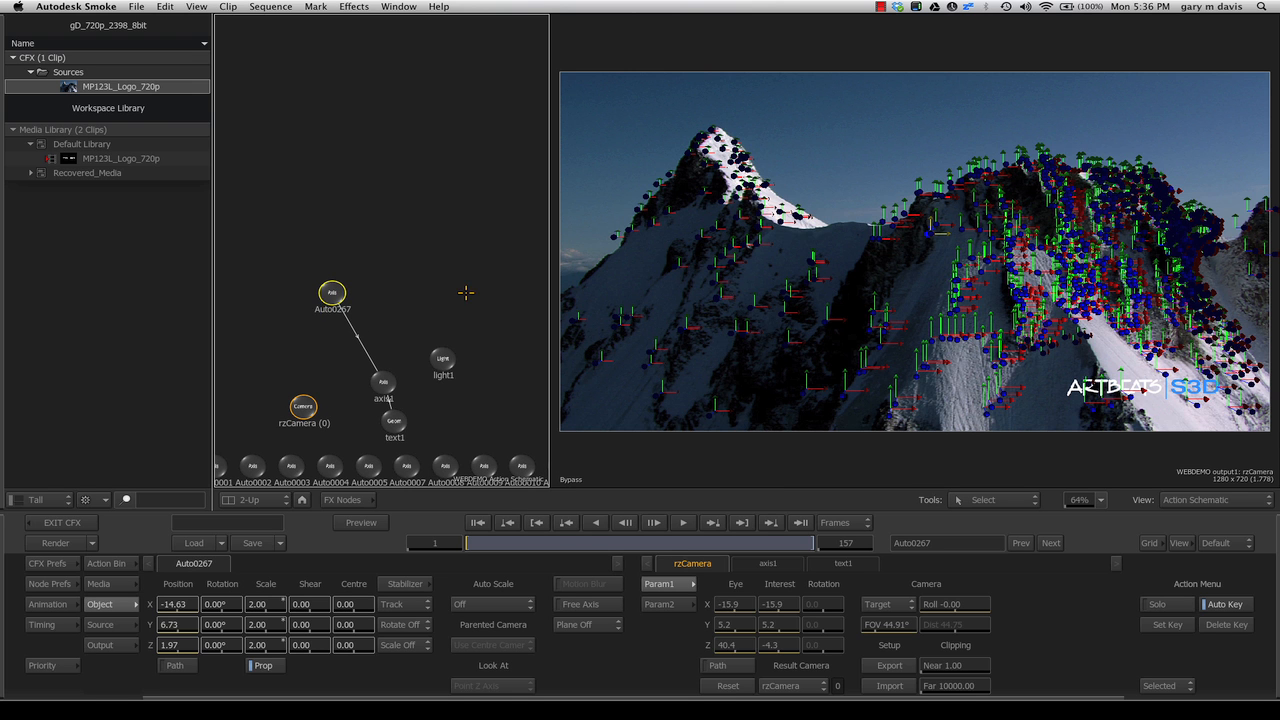
click(384, 382)
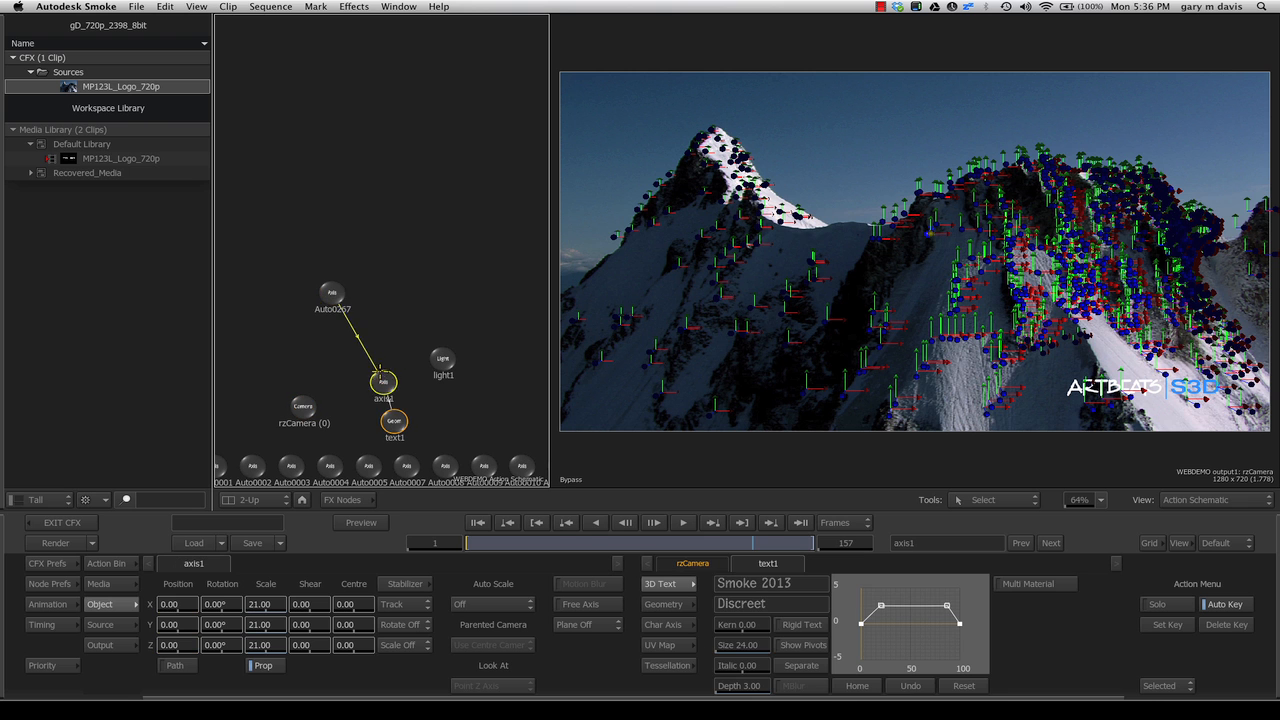
Step: Nudge the Smoke 2013 text axis and leave ConnectFX for the timeline
drag(384, 382, 370, 348)
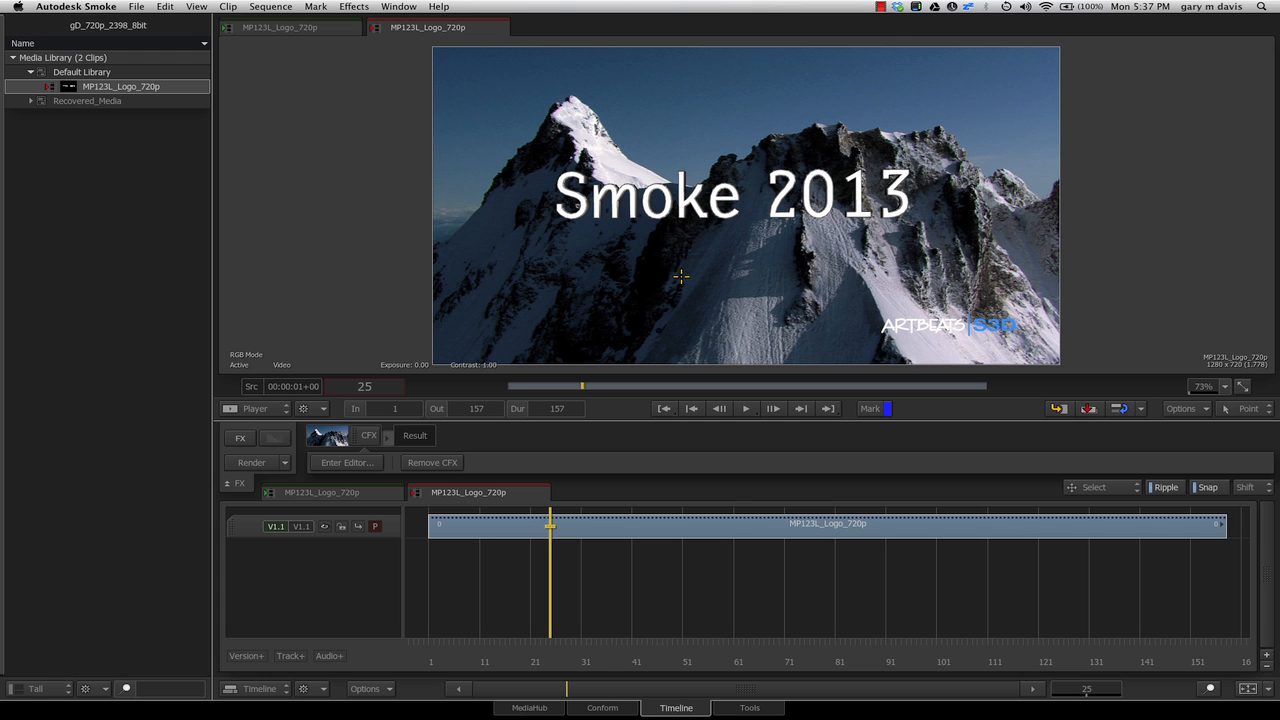
Step: Render the ConnectFX segment so the tracked title plays through frame 155
click(252, 462)
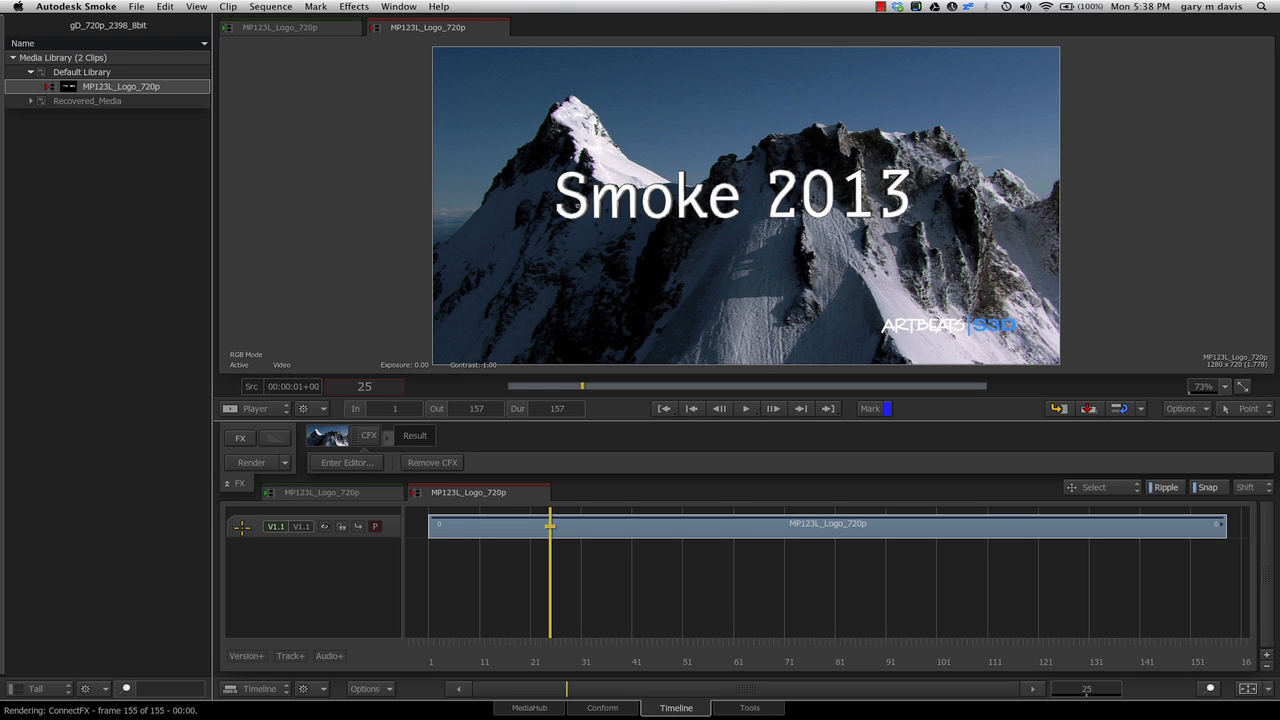
mouse_move(764, 448)
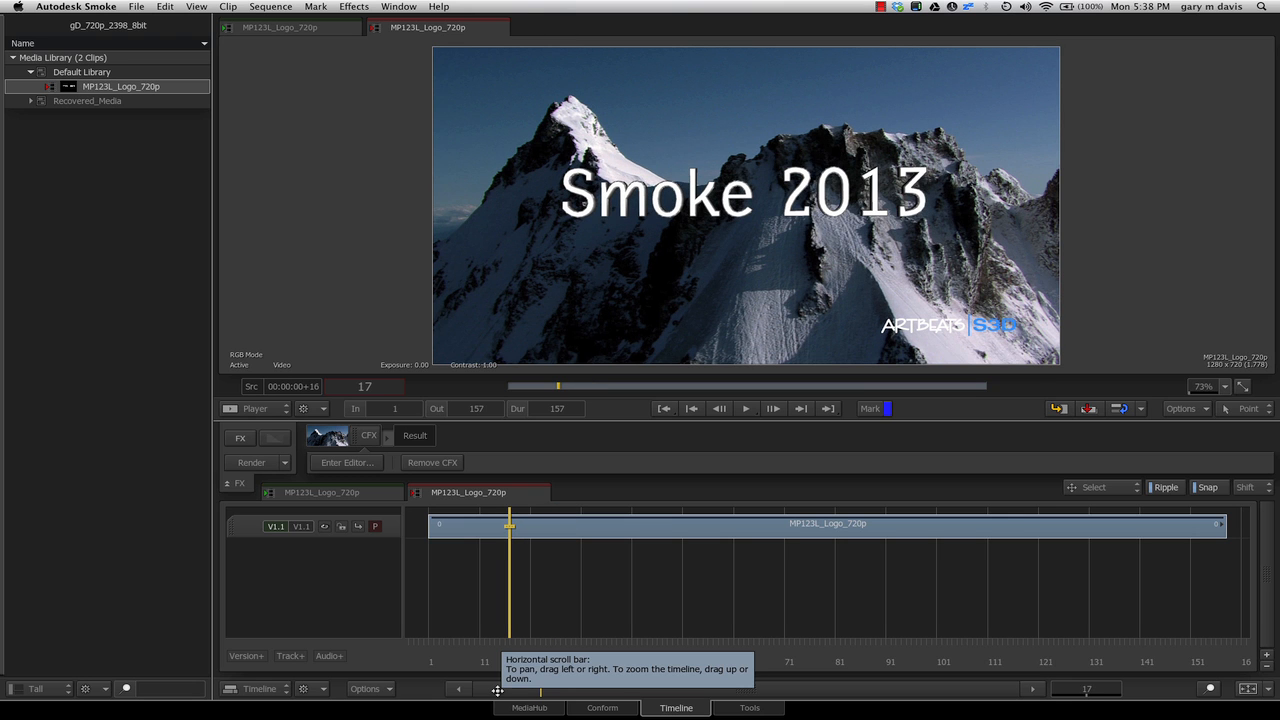
mouse_move(736, 572)
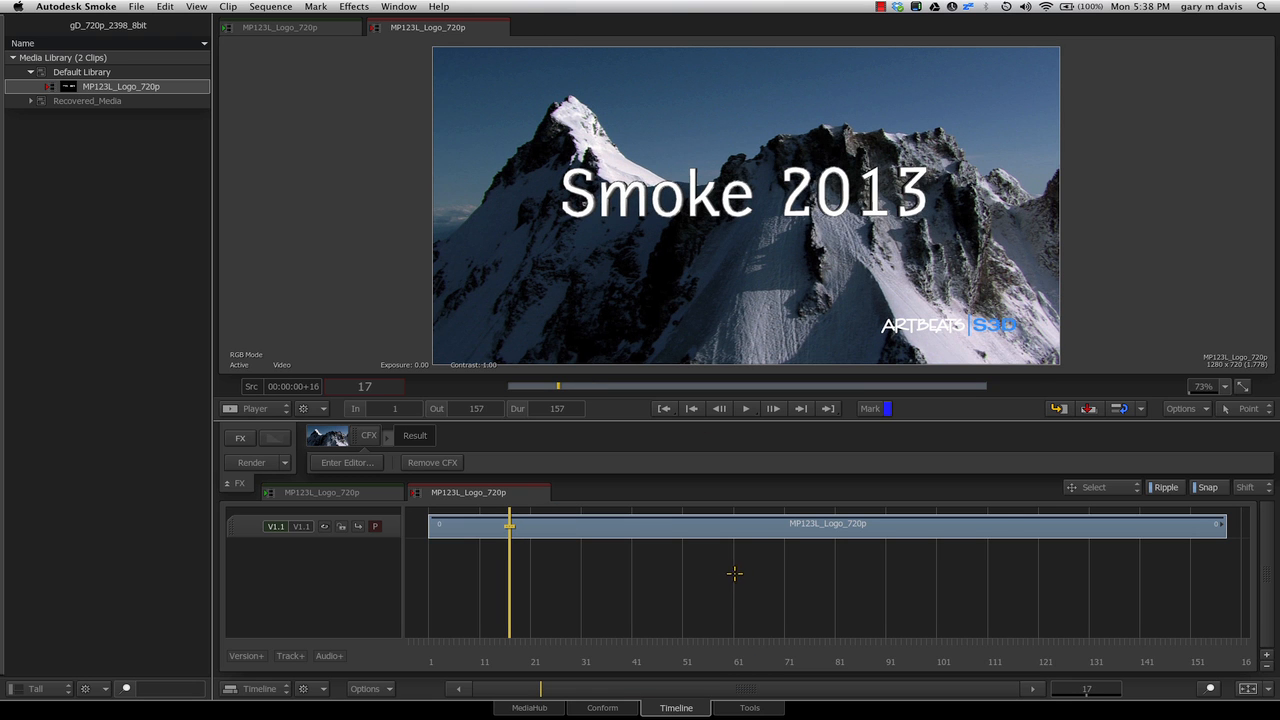